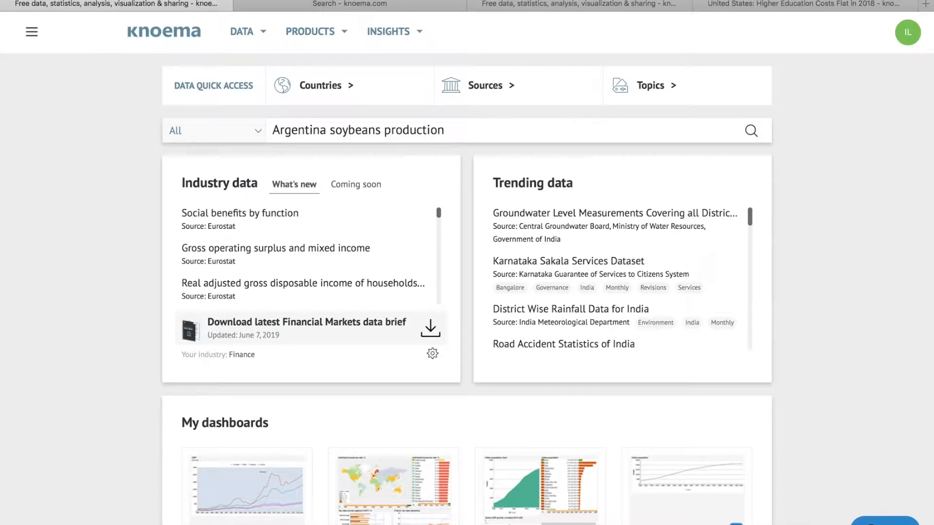
Search 'NHL statistic' and 'Mexico', then open US real GDP growth in the World Data Atlas
text(NHL statistics)
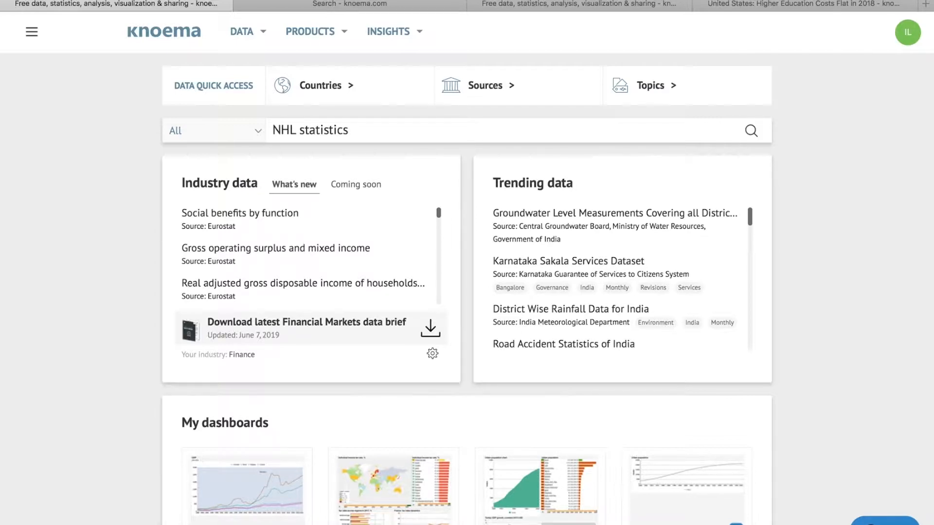
text(Mexico)
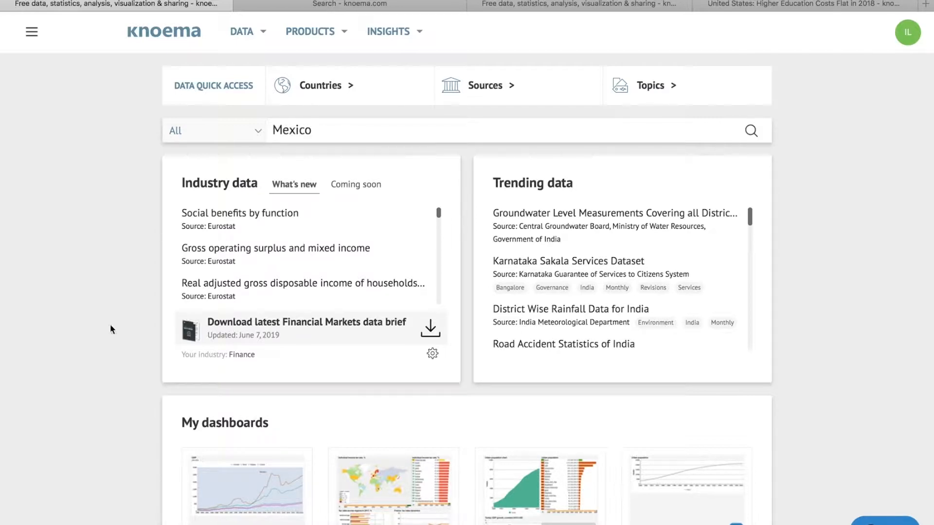
click(31, 32)
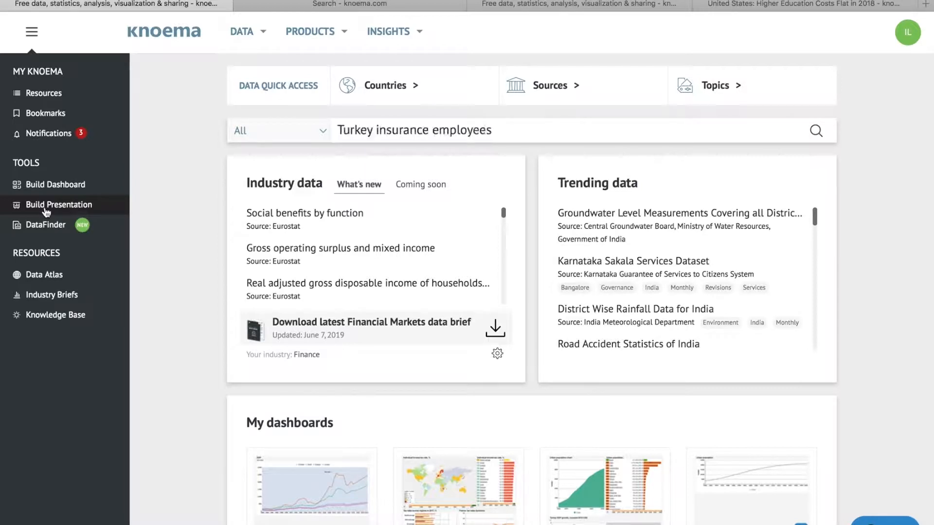
mouse_move(47, 282)
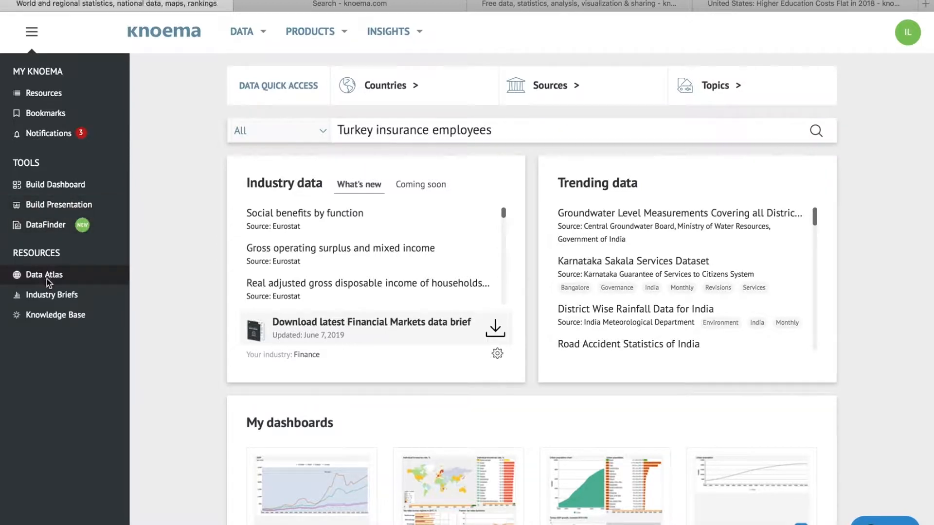
click(43, 275)
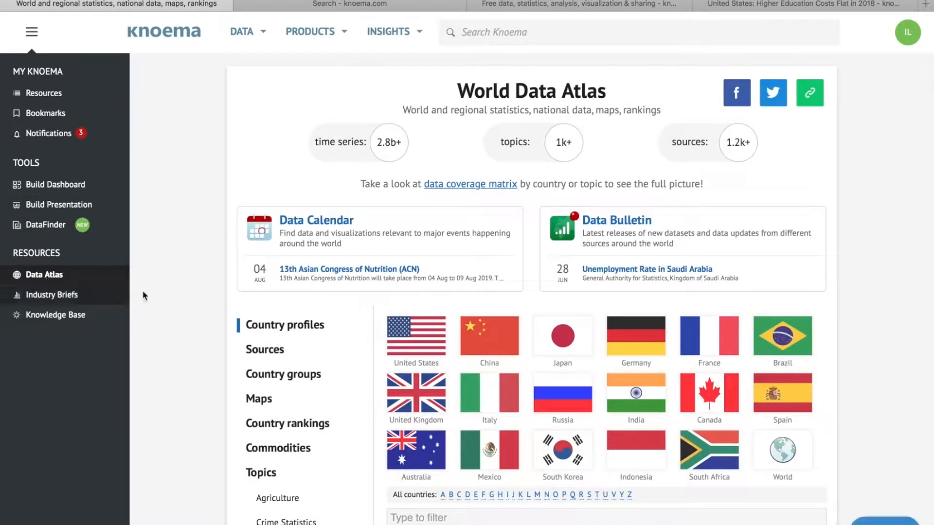
mouse_move(420, 346)
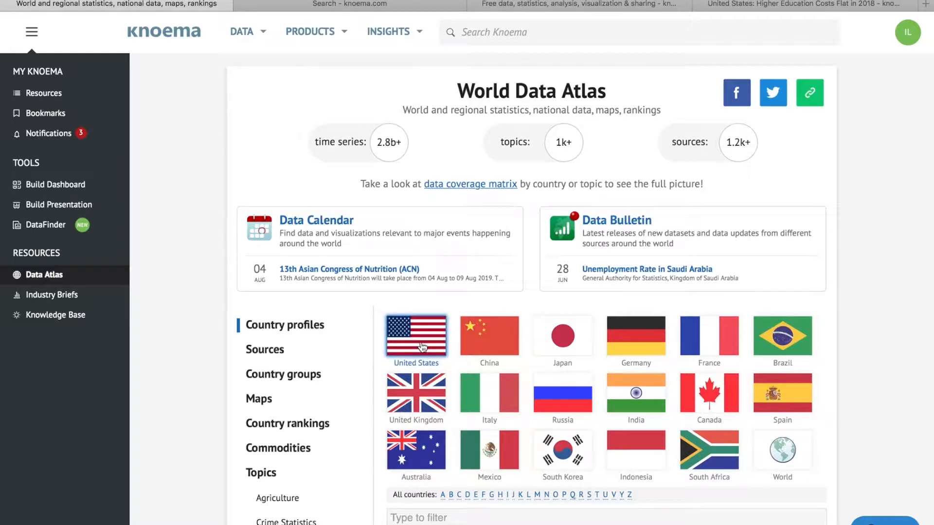
click(416, 336)
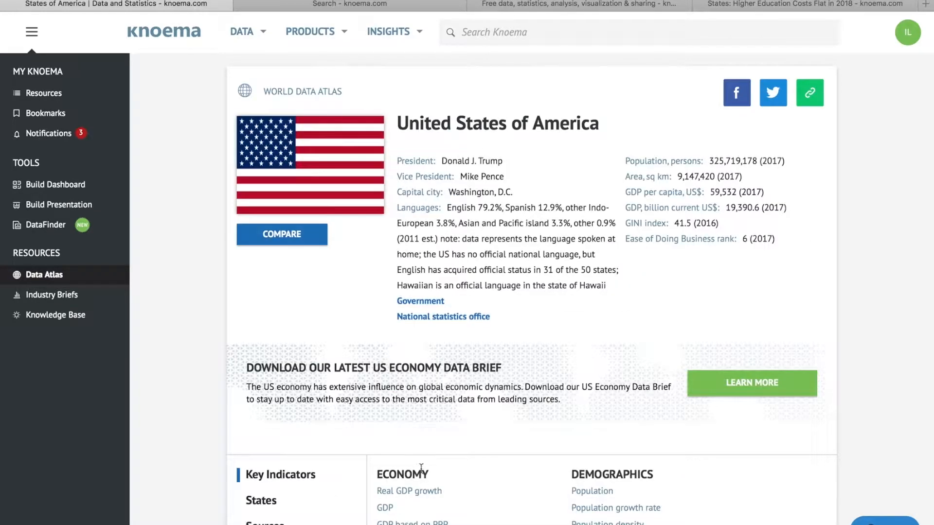
click(409, 491)
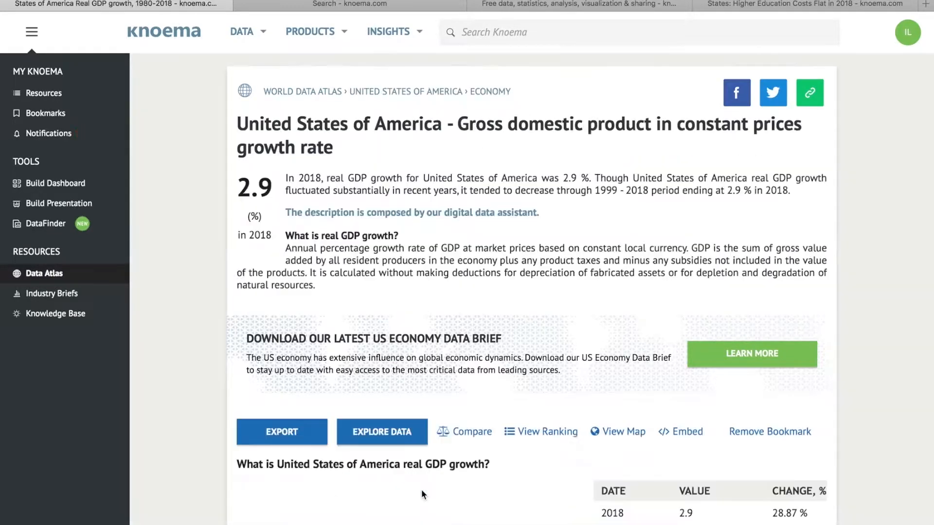
View and dismiss the GDP growth chart's export formats, then switch to the Higher Education Costs article
scroll(down, 3)
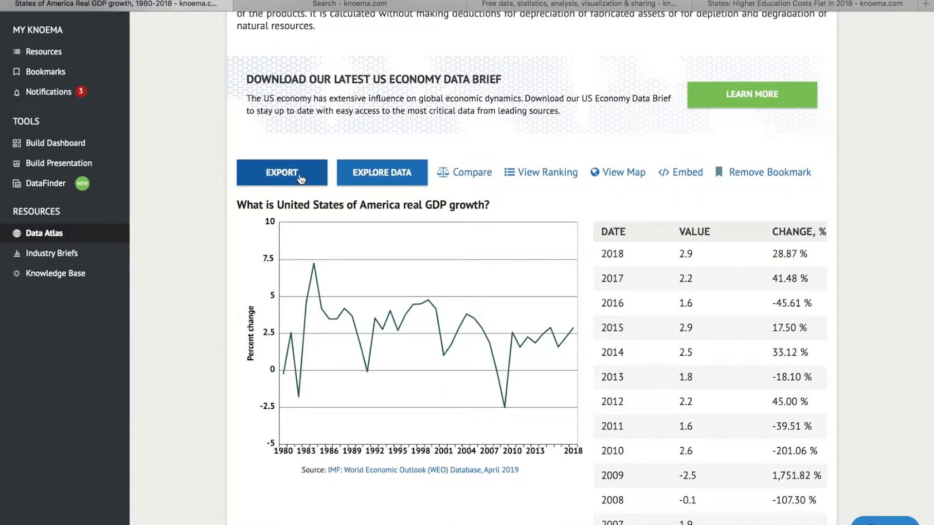
click(282, 173)
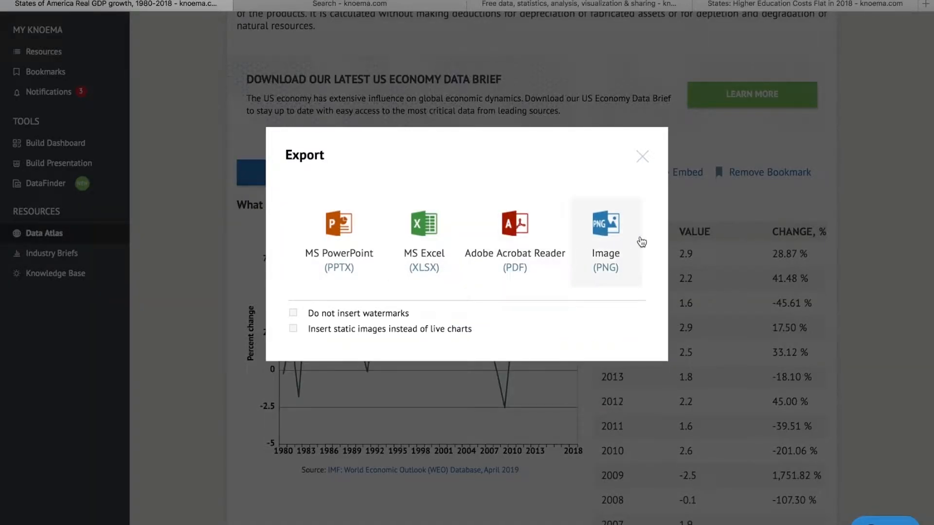
click(642, 157)
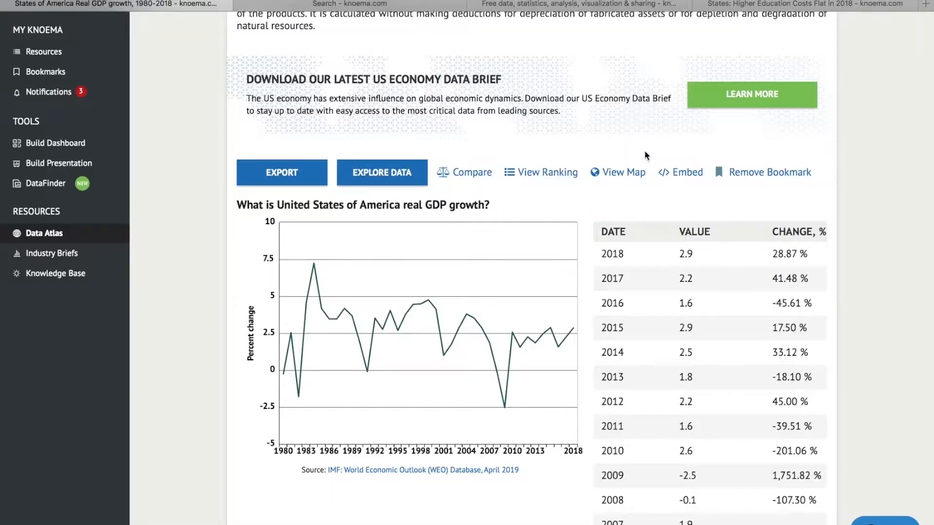
click(348, 3)
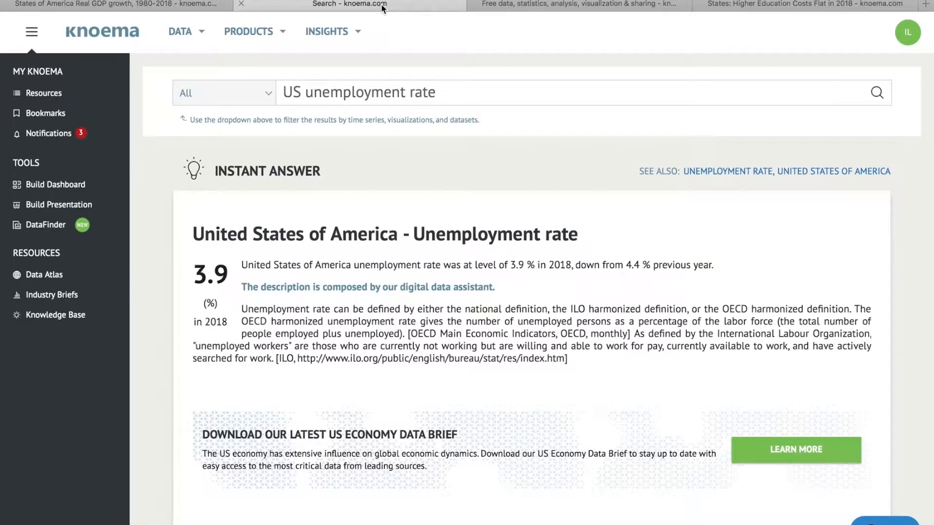
scroll(down, 3)
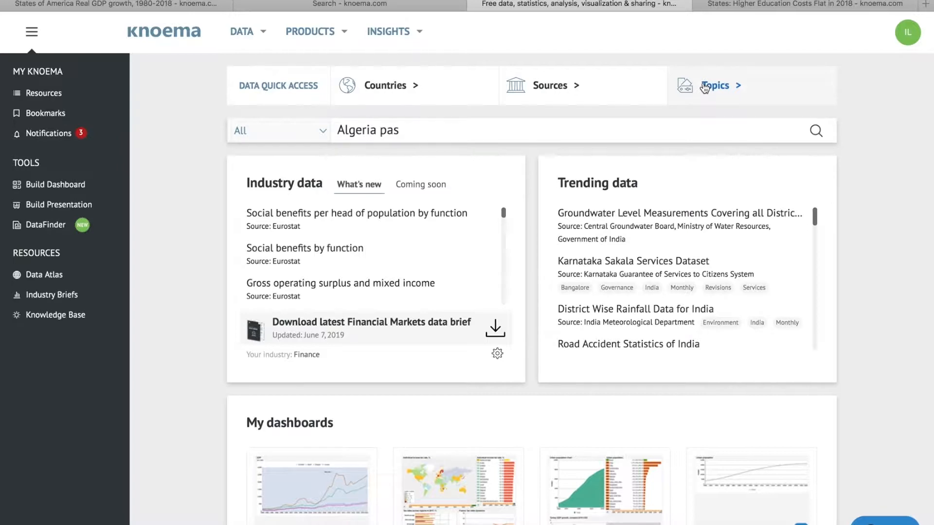
click(112, 4)
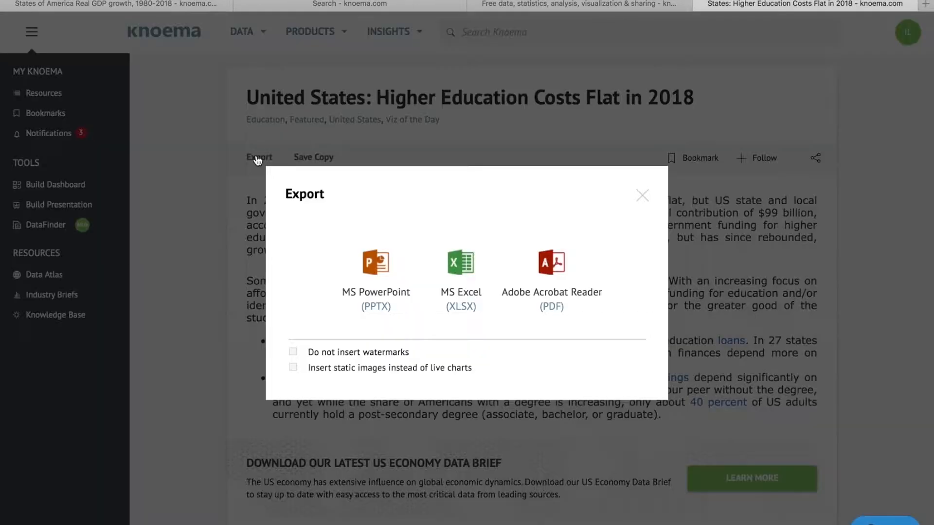
Search 'Population' for China and show the export formats for its population chart
click(642, 195)
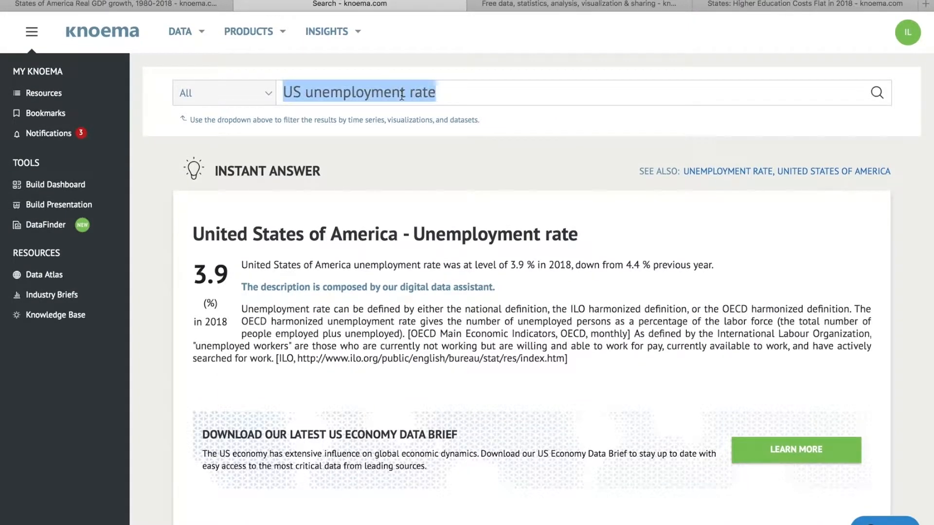
text(Population of China)
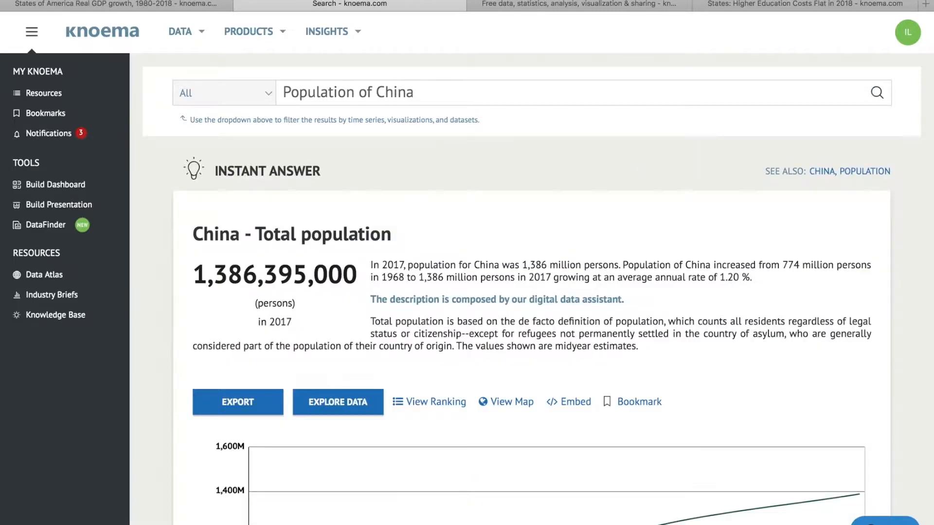
scroll(down, 3)
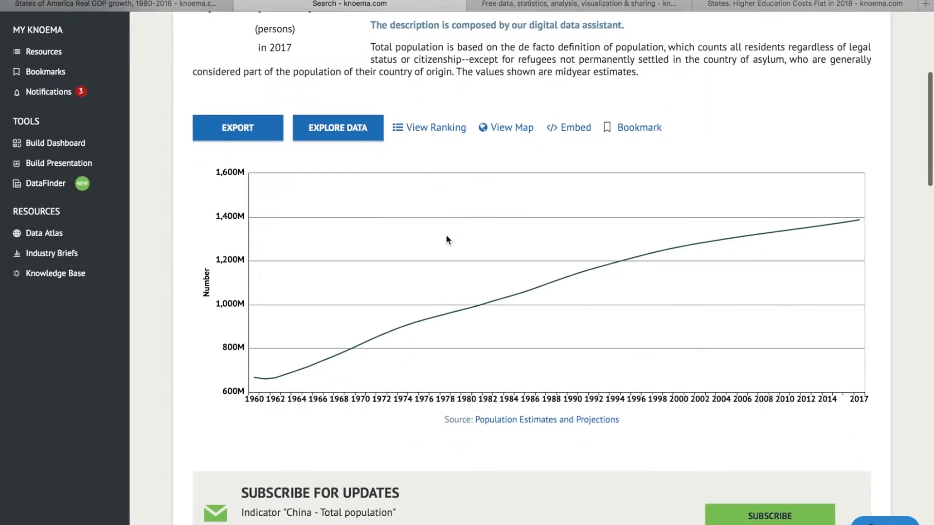
scroll(up, 3)
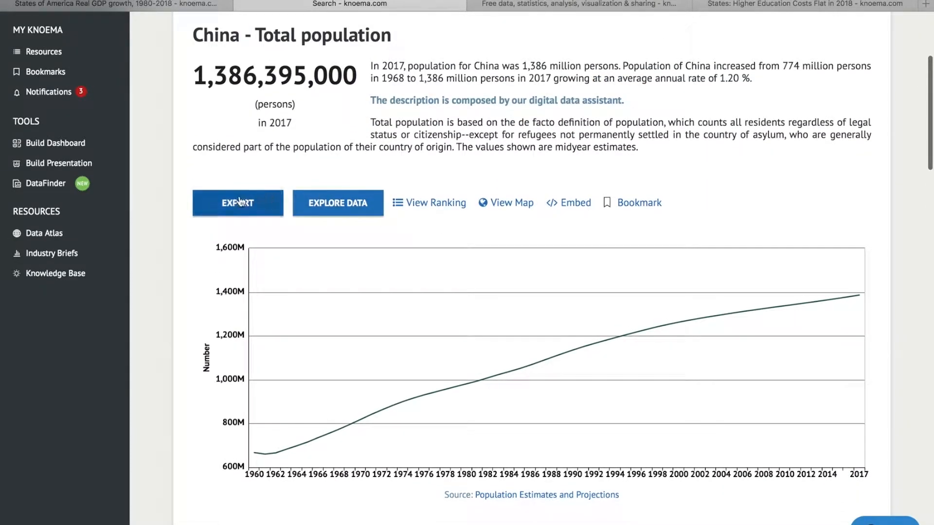
click(238, 203)
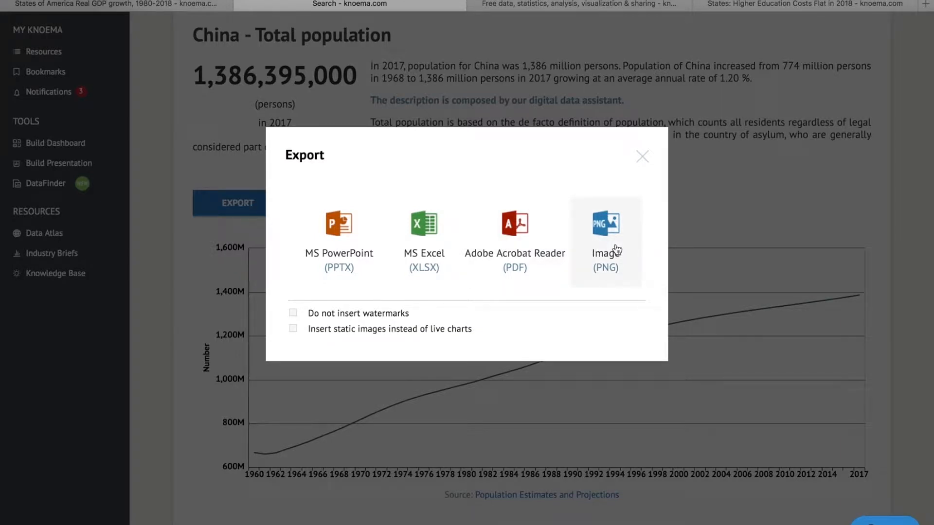
Export China's population chart as an MS Excel workbook and open the file
click(424, 238)
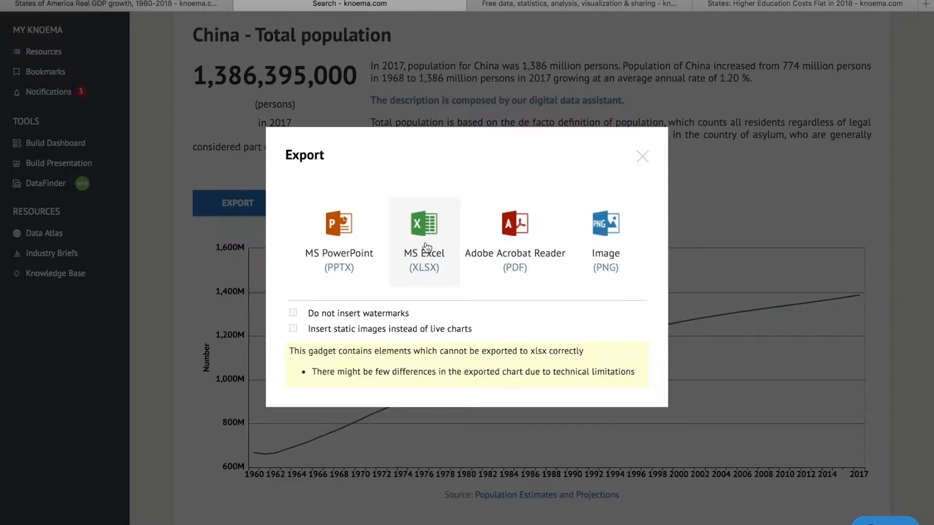
click(641, 157)
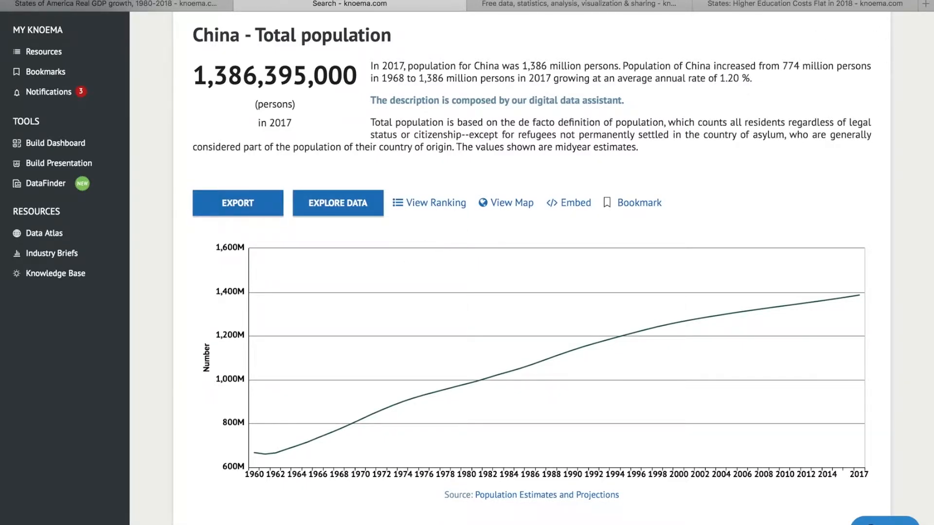
click(237, 203)
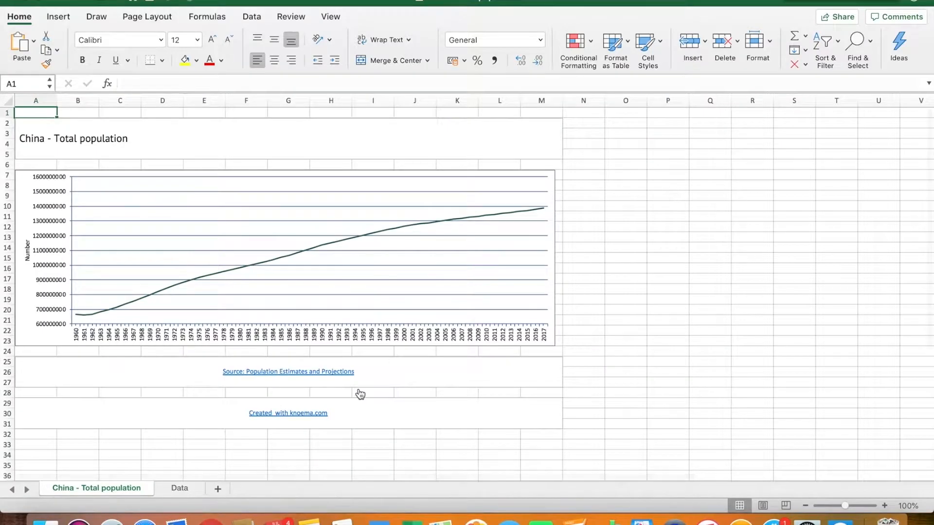
Export the population chart to MS PowerPoint without watermarks, as a static image
click(179, 489)
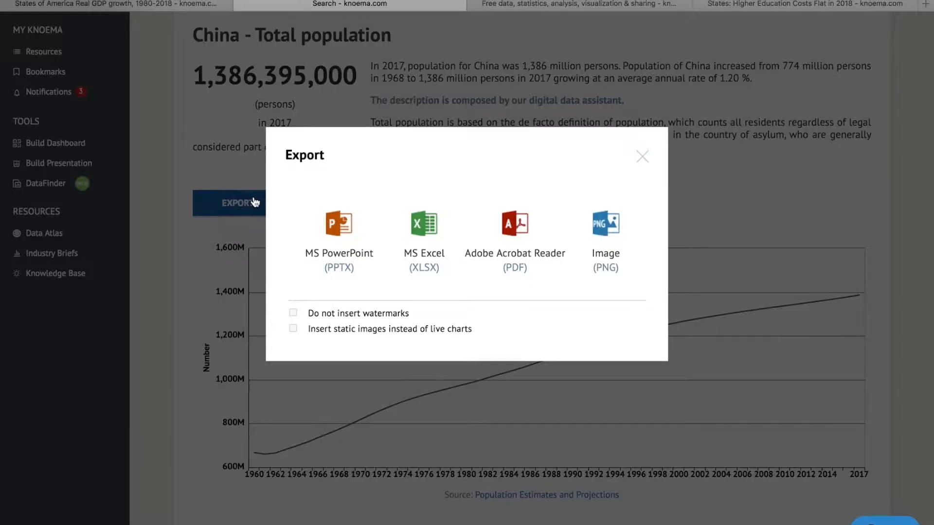
click(293, 313)
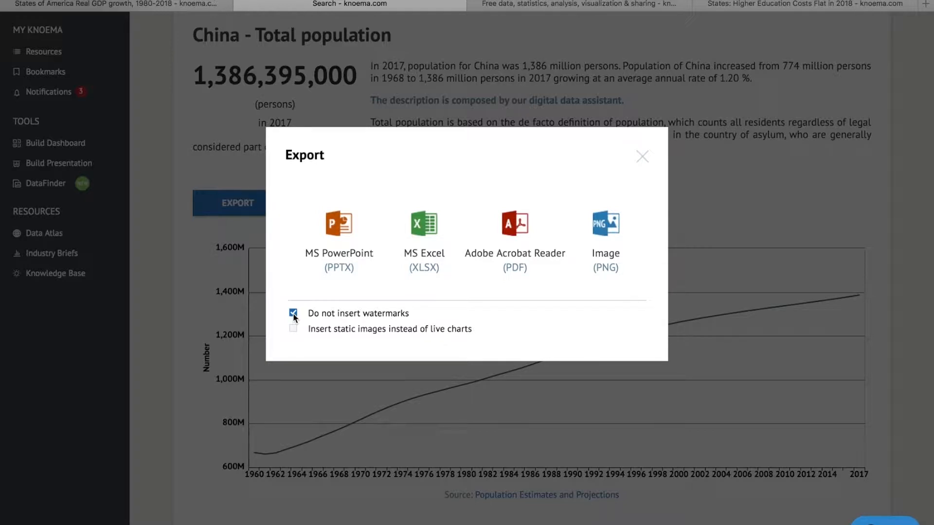
click(293, 329)
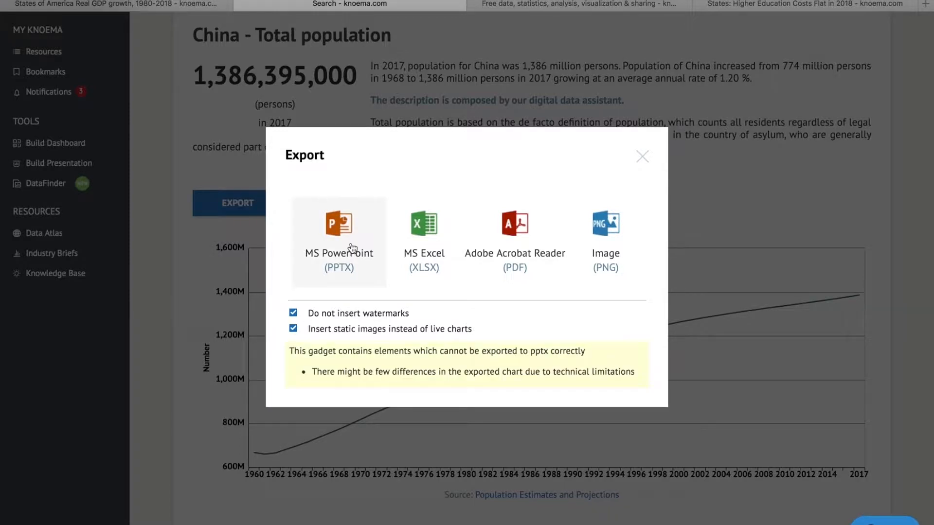
click(339, 242)
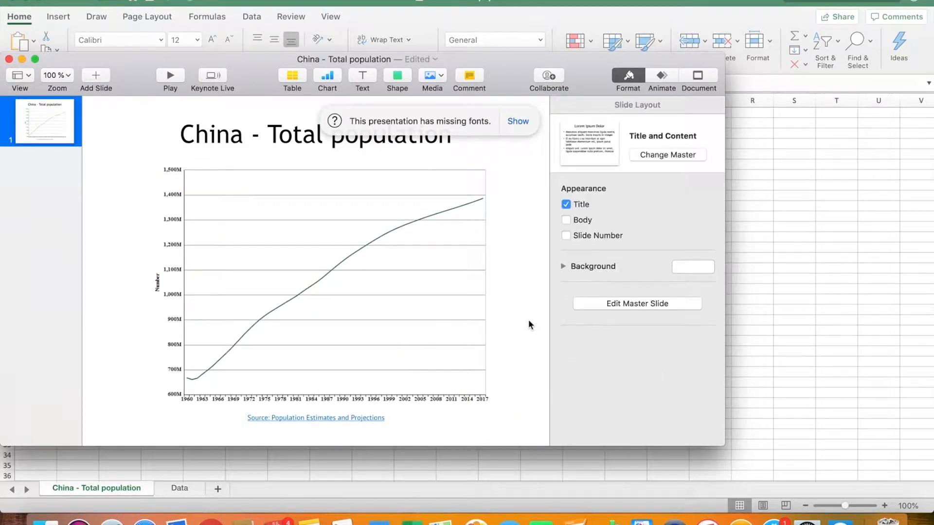
Switch to Excel and select the China - Total population line chart
key(cmd+tab)
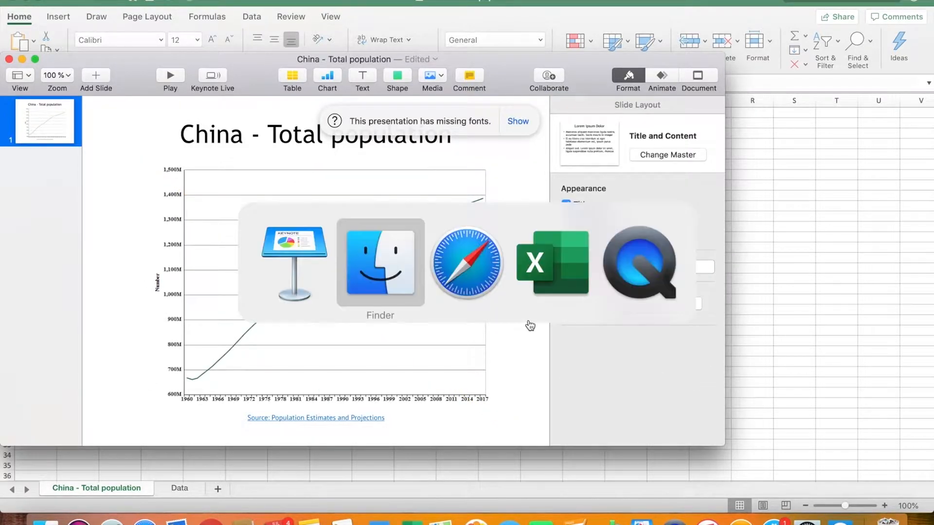
click(552, 263)
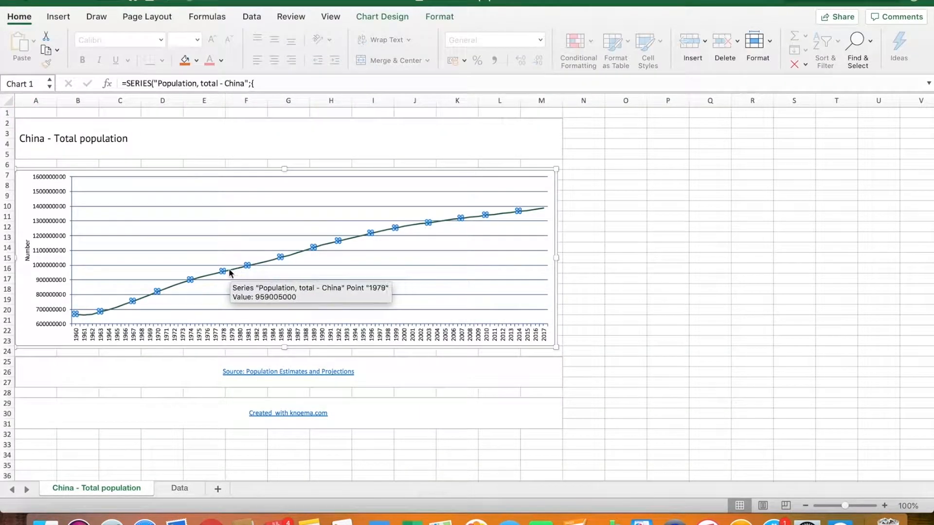
mouse_move(131, 299)
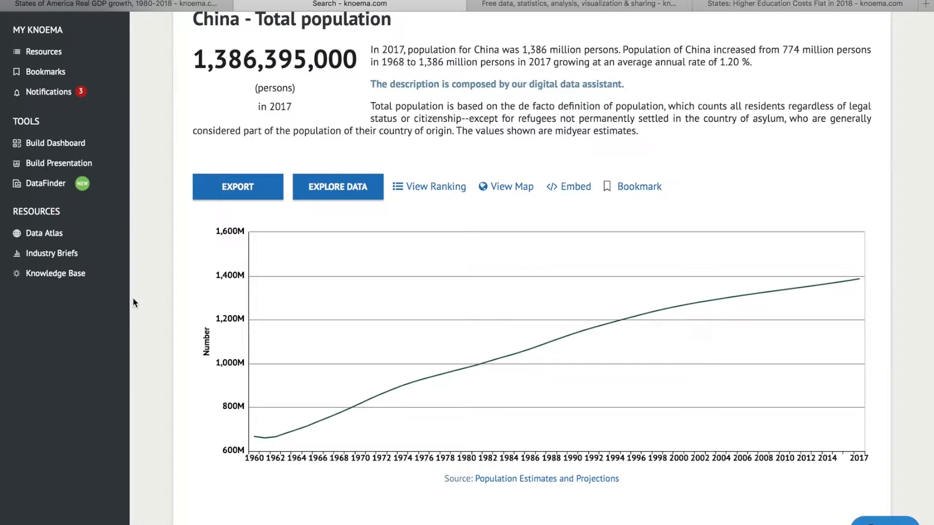
mouse_move(354, 221)
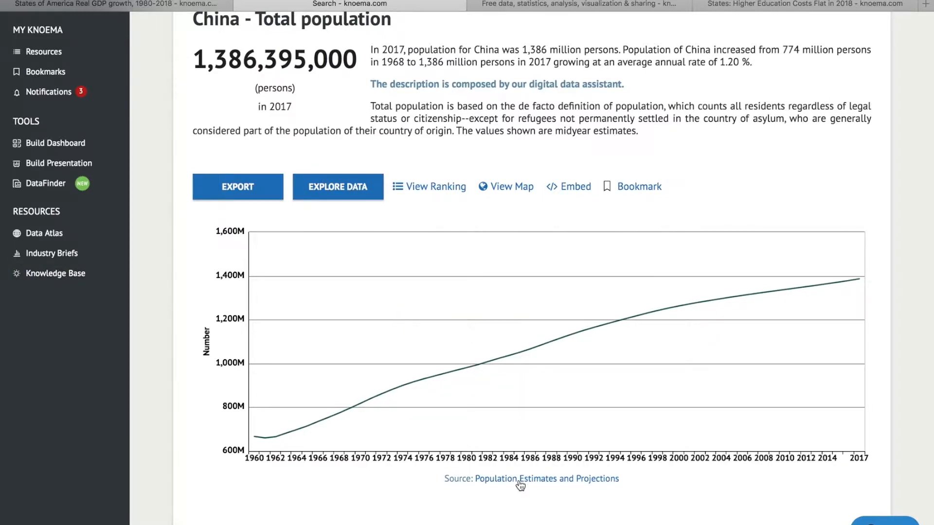
Open the Population Estimates and Projections source dataset under the China population chart
click(521, 479)
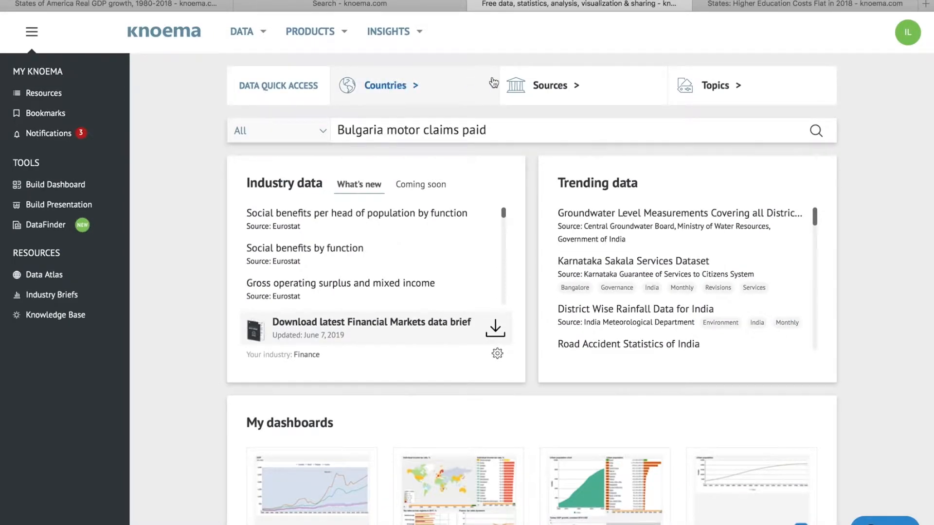
mouse_move(610, 85)
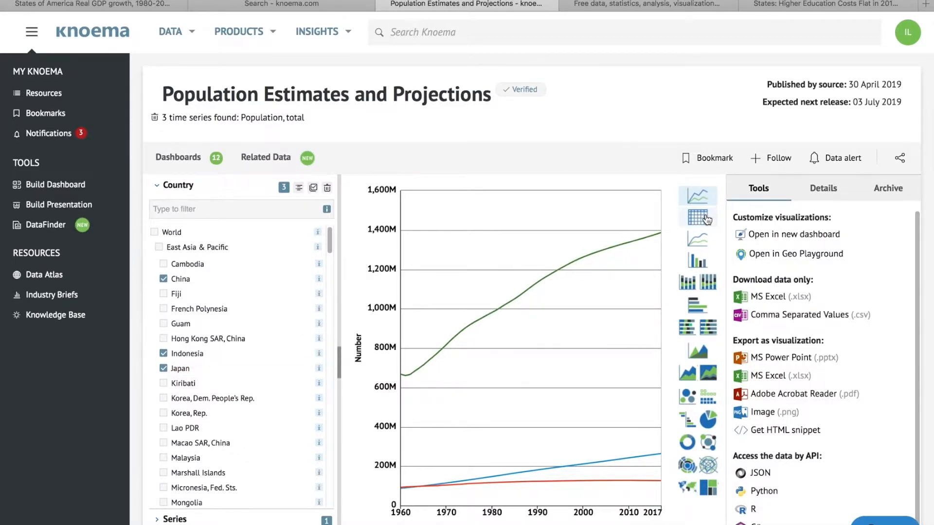
Show the dataset as a table, then a world map, and export the map as Image (.png)
click(698, 217)
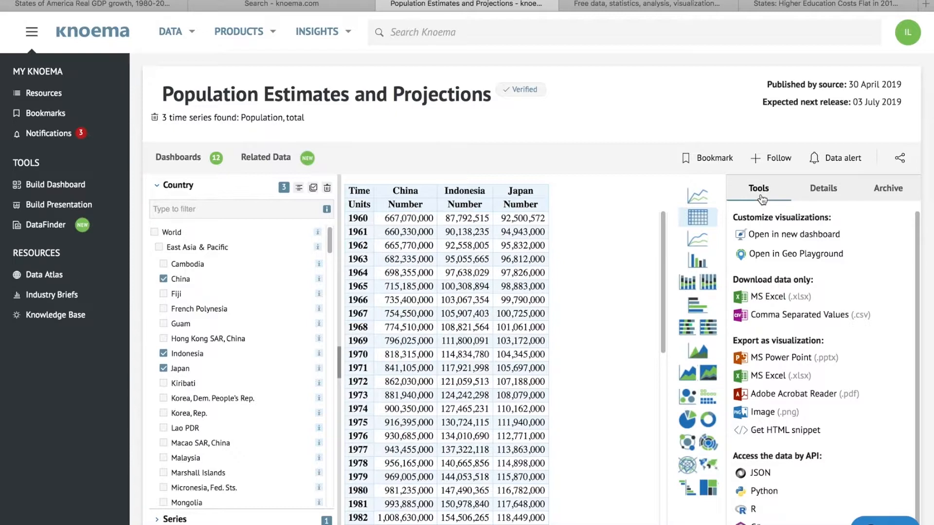
mouse_move(766, 400)
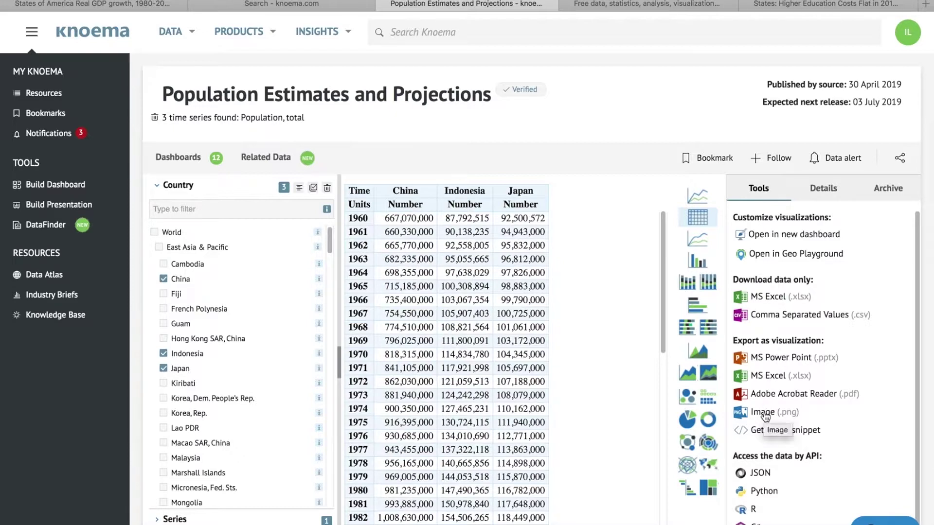
click(768, 375)
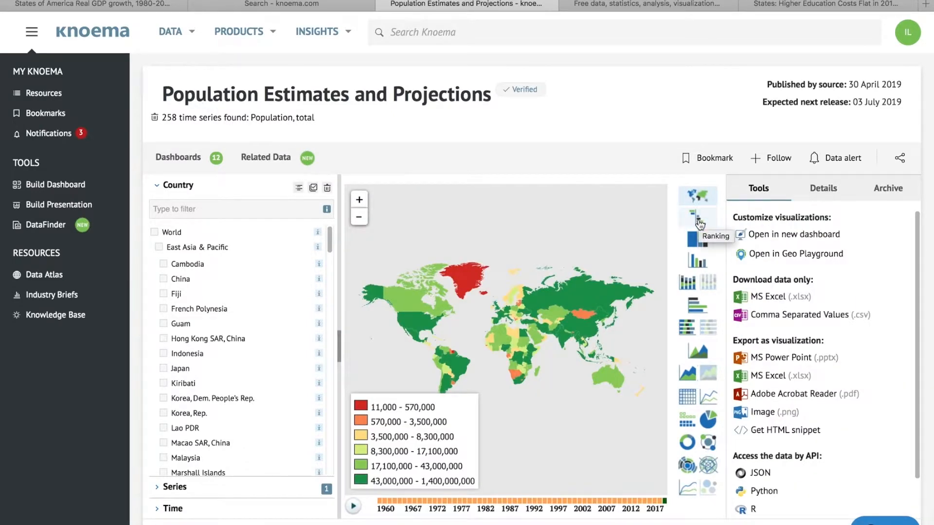
mouse_move(711, 428)
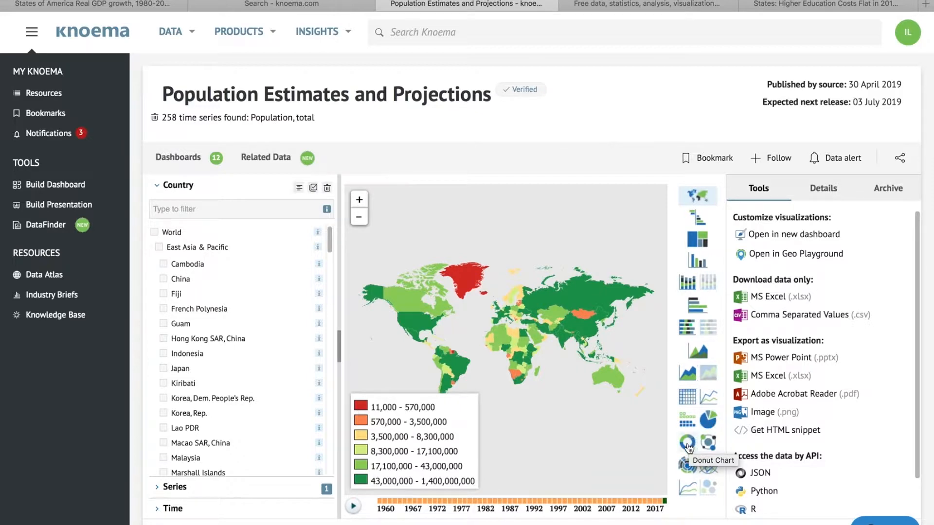
mouse_move(697, 241)
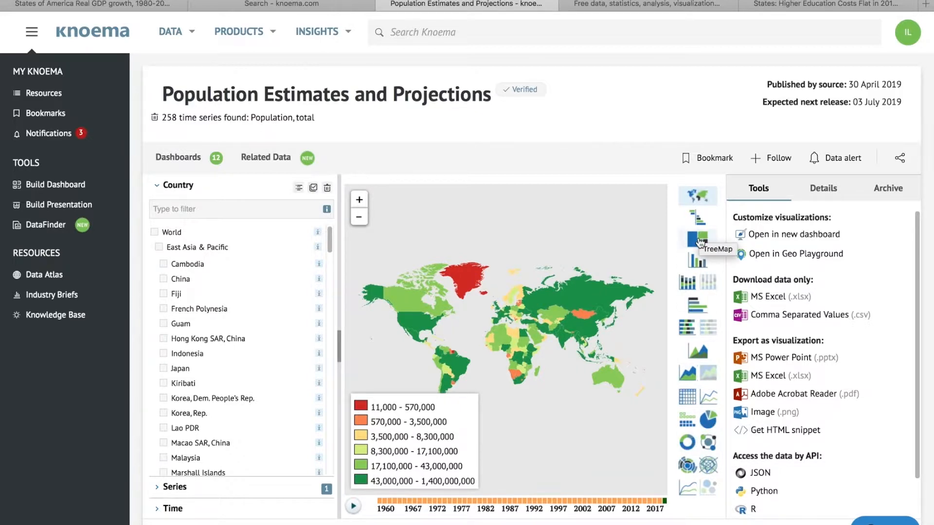
mouse_move(709, 487)
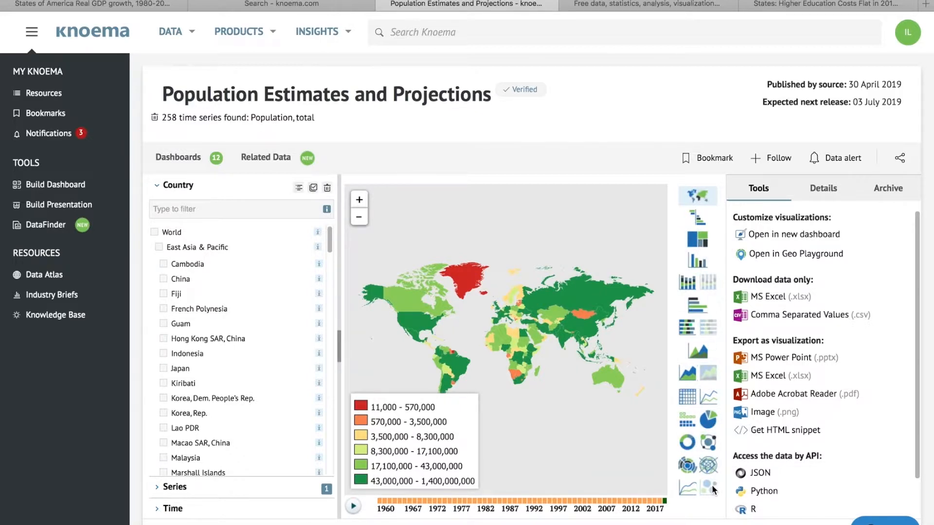
mouse_move(708, 485)
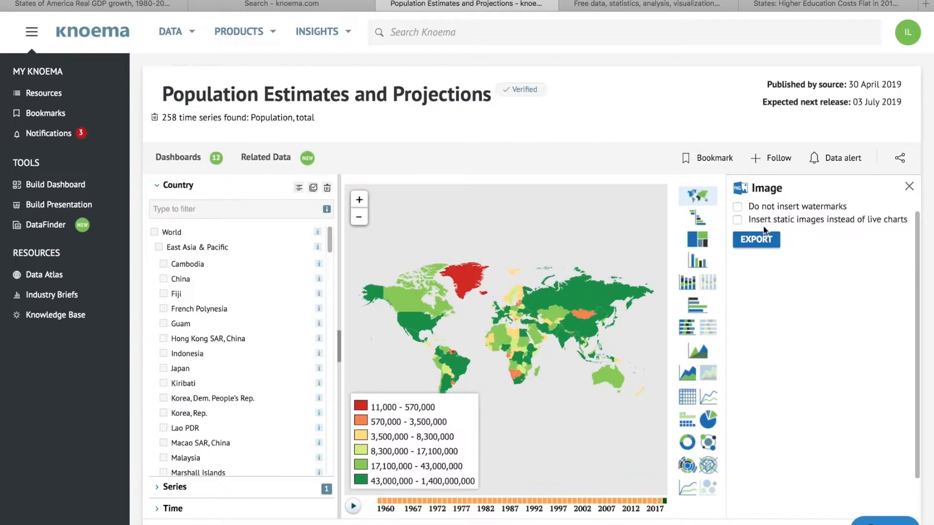
click(756, 240)
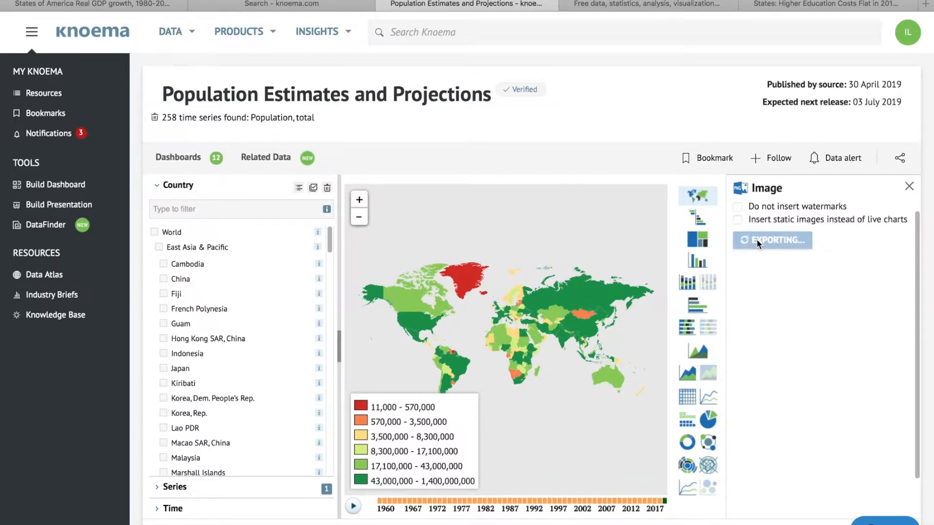
click(771, 240)
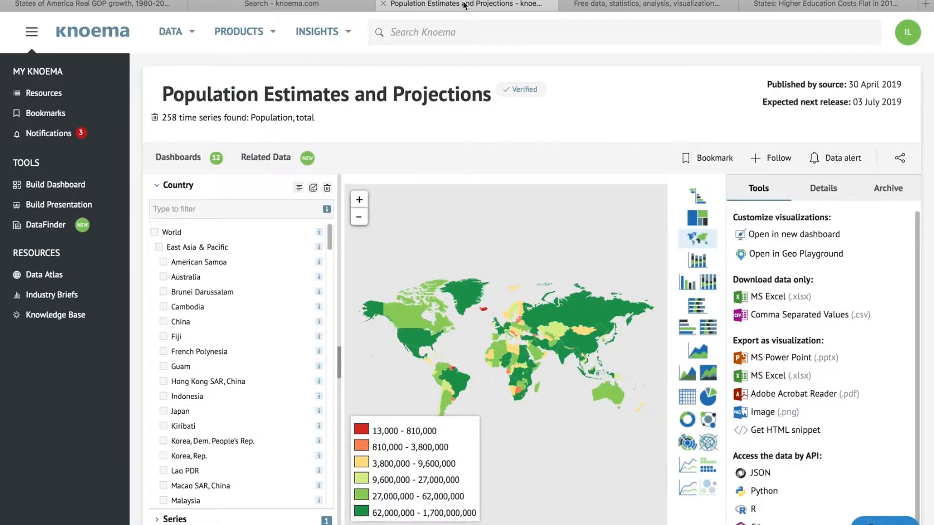
mouse_move(569, 200)
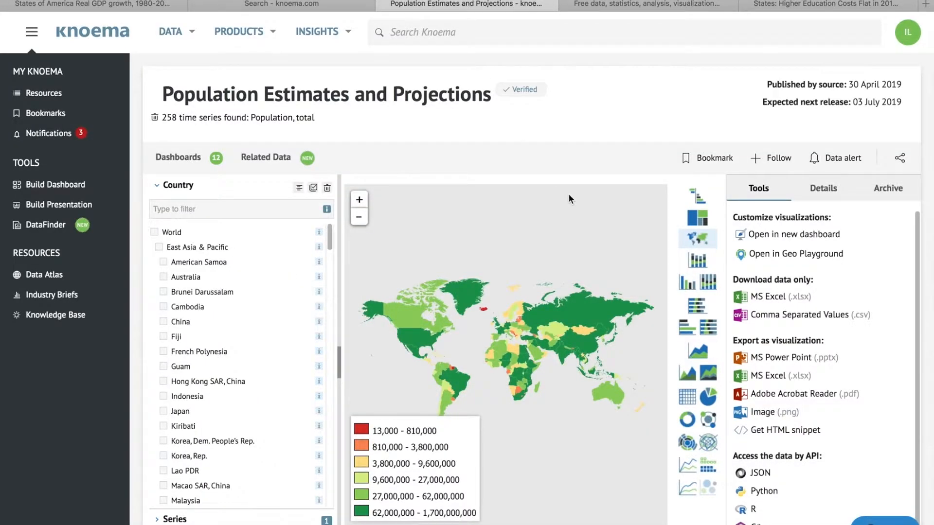
mouse_move(786, 322)
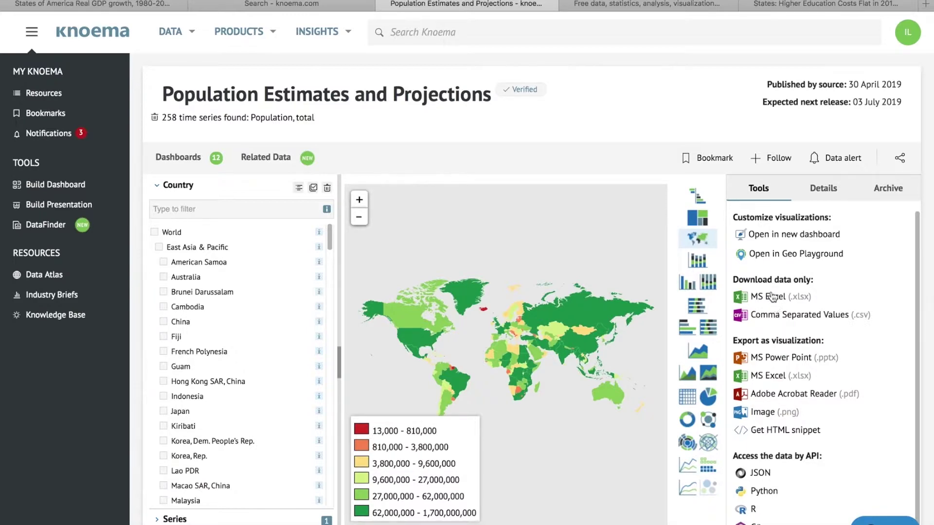
Choose MS Excel (.xlsx) under Download data only and download the completed file
click(772, 297)
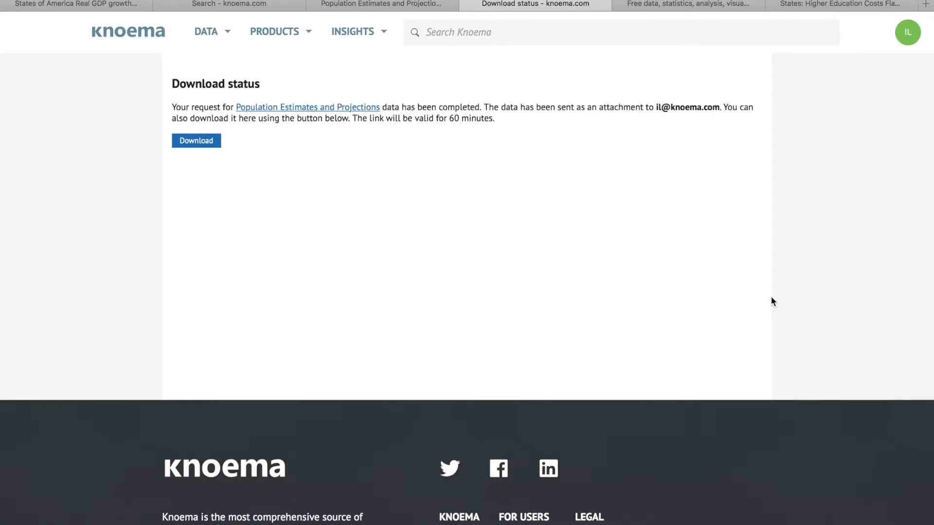
mouse_move(260, 179)
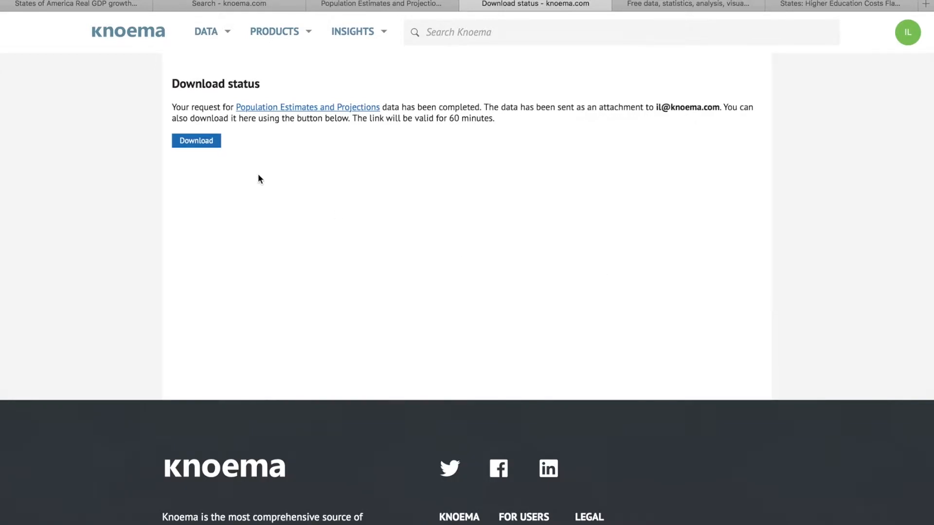
click(196, 141)
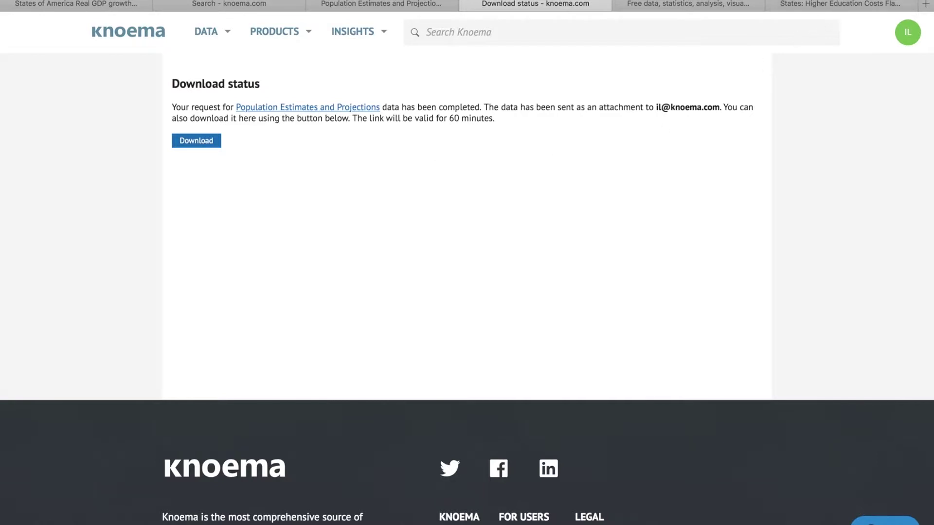
click(196, 141)
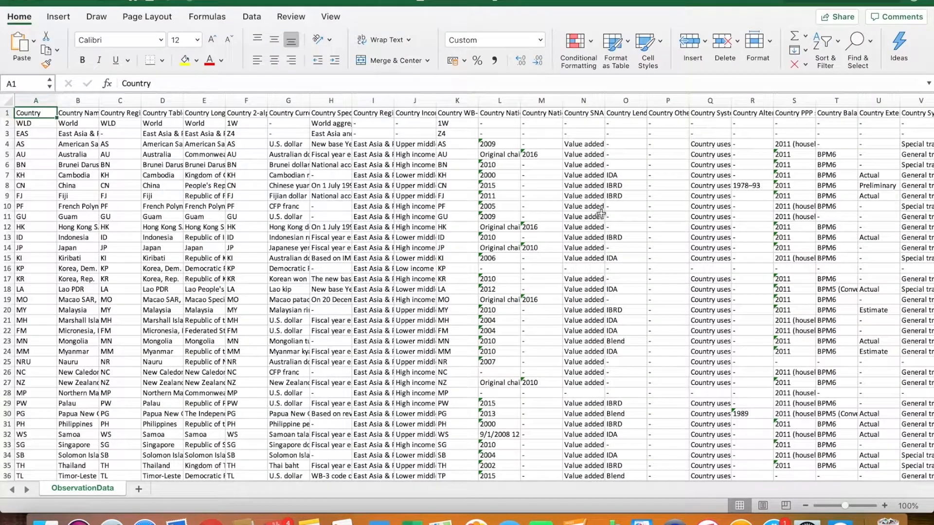
scroll(right, 3)
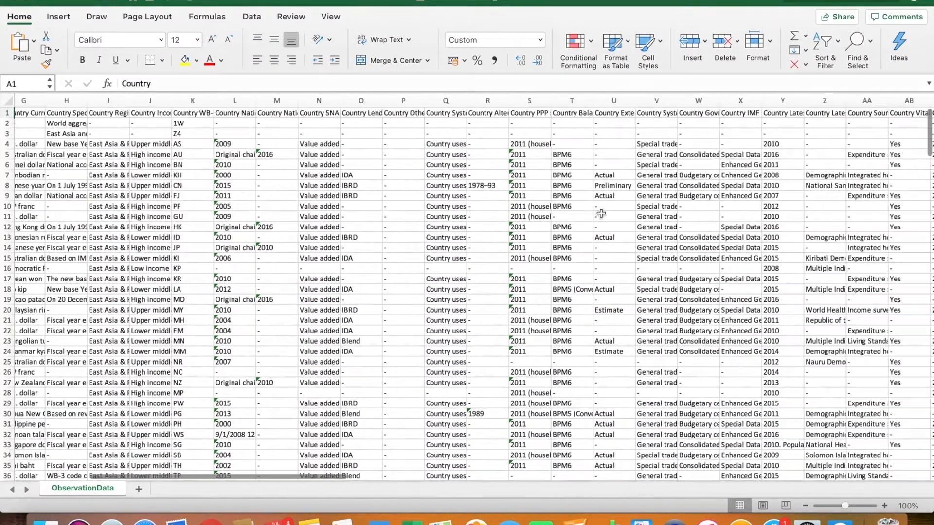
scroll(right, 3)
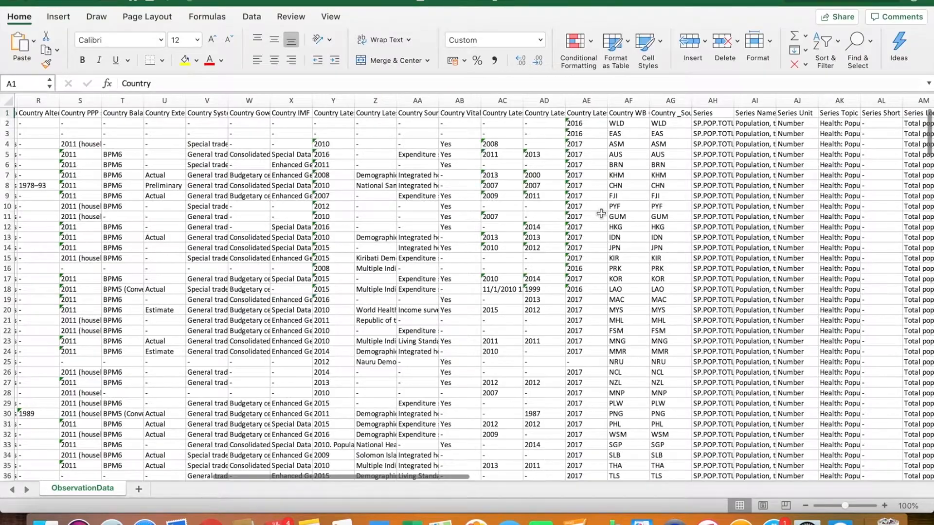
scroll(right, 3)
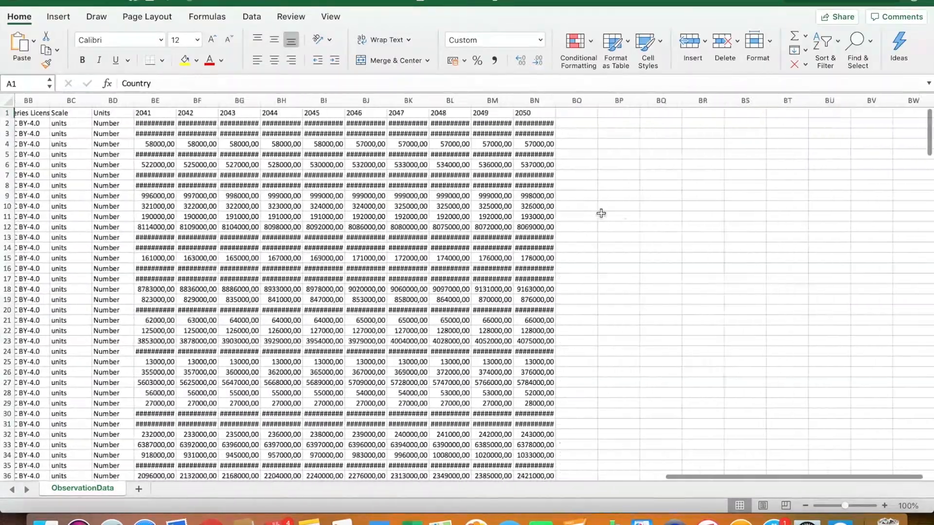
scroll(left, 3)
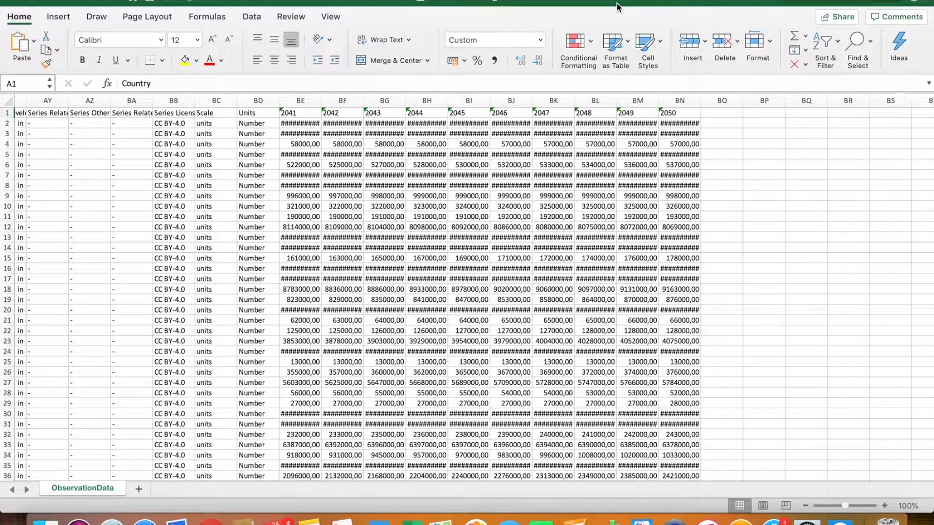
click(82, 488)
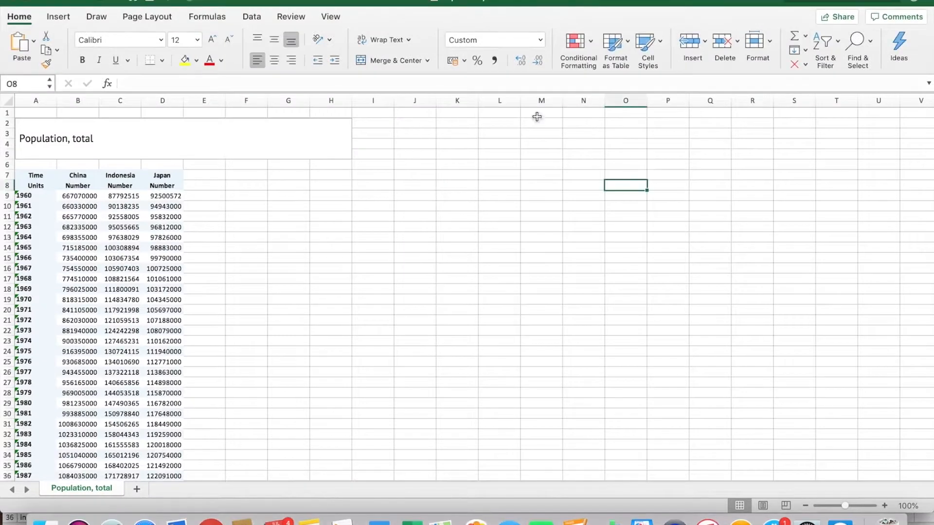
click(120, 237)
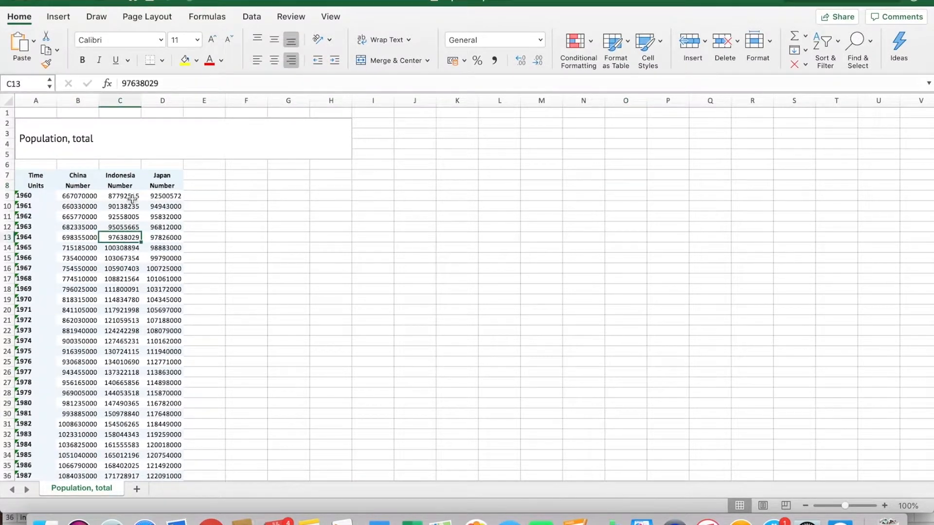
scroll(down, 3)
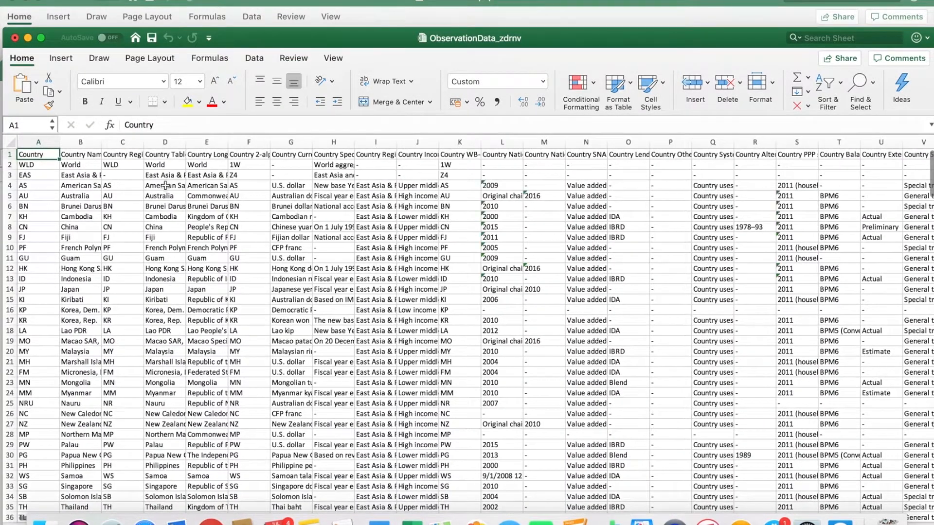
drag(122, 175, 122, 351)
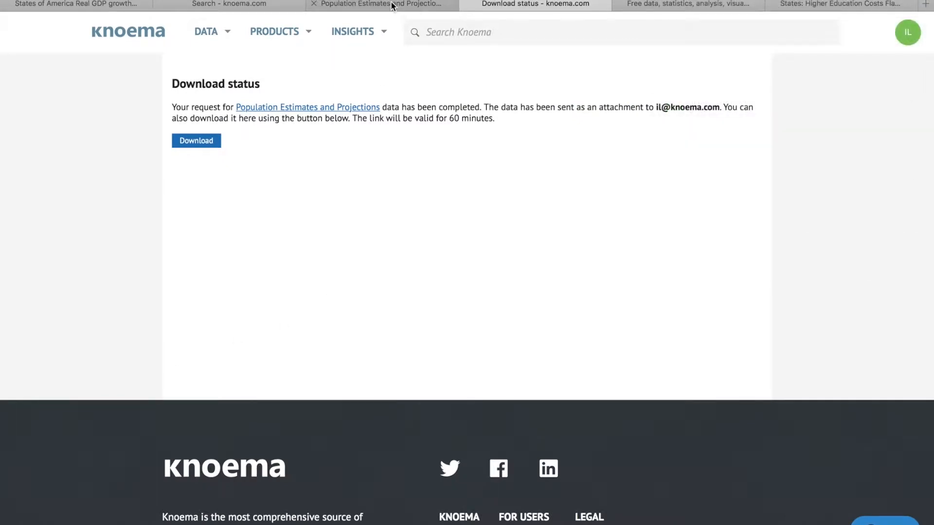
View the real GDP growth country ranking, then open the Higher Education Costs article from the US profile
click(385, 4)
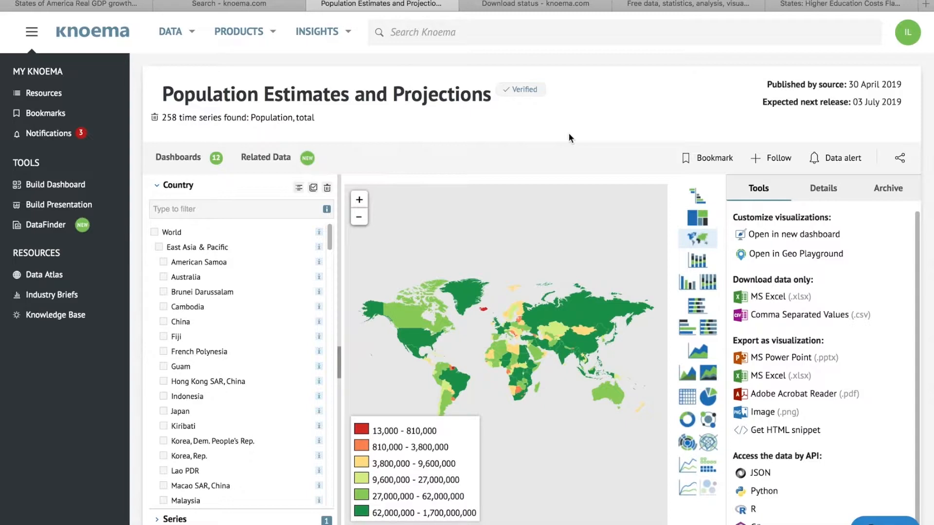
click(75, 4)
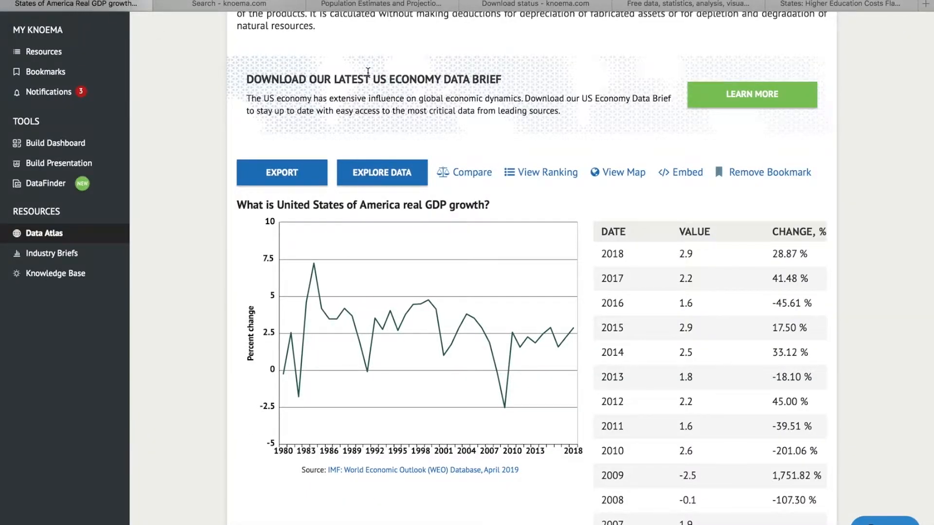
mouse_move(442, 175)
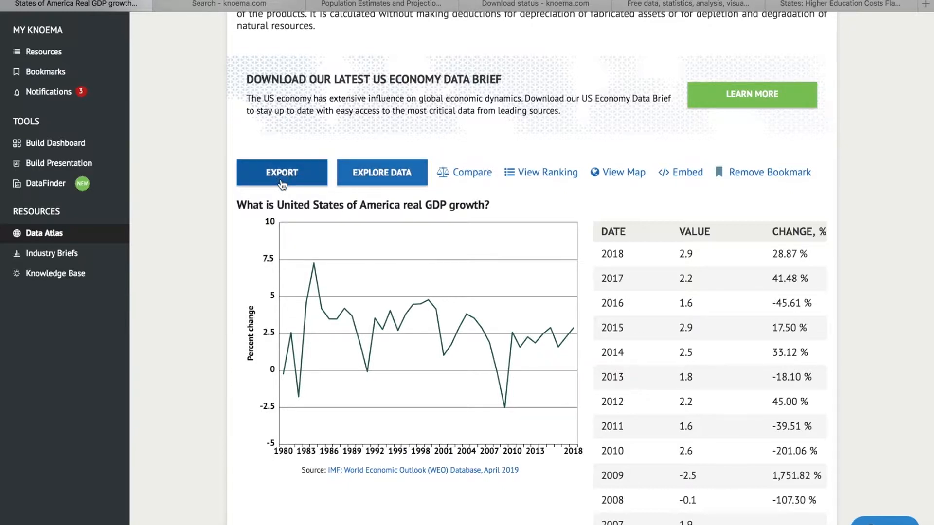
mouse_move(533, 175)
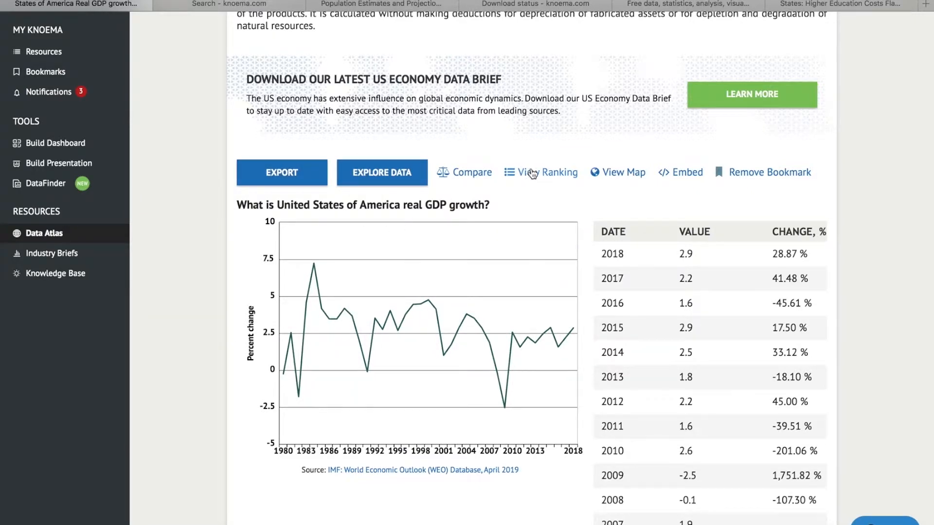
click(535, 172)
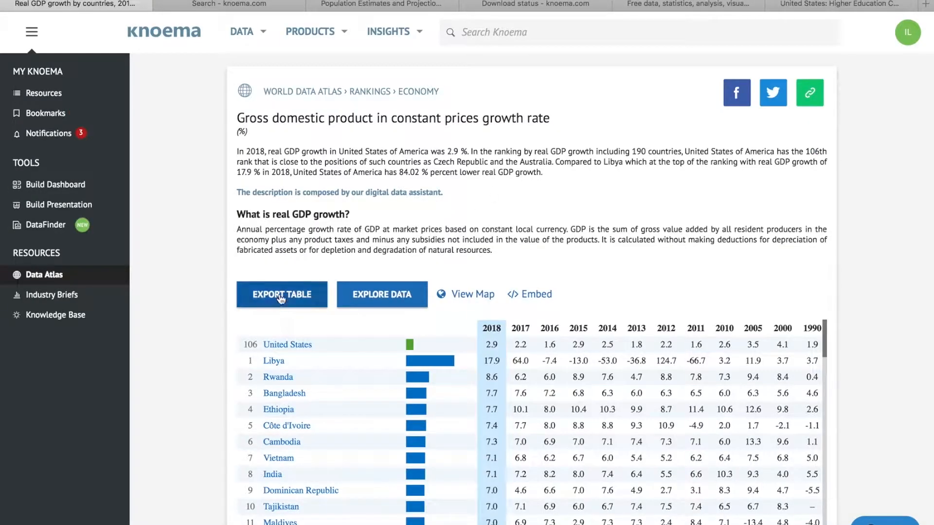
click(472, 294)
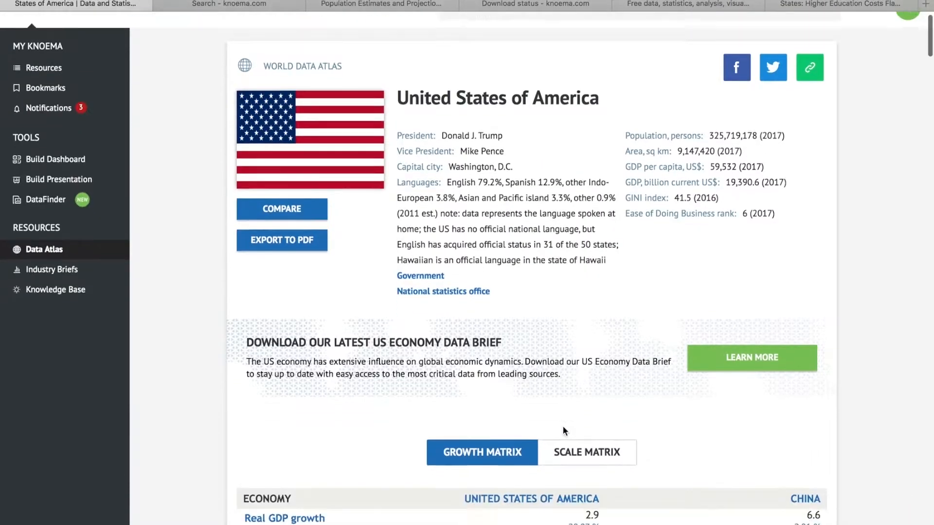
scroll(down, 3)
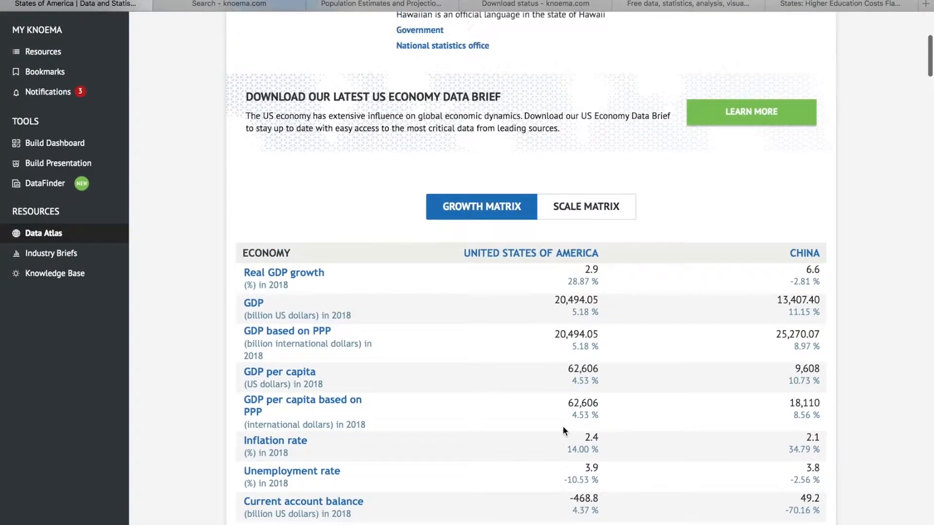
click(283, 272)
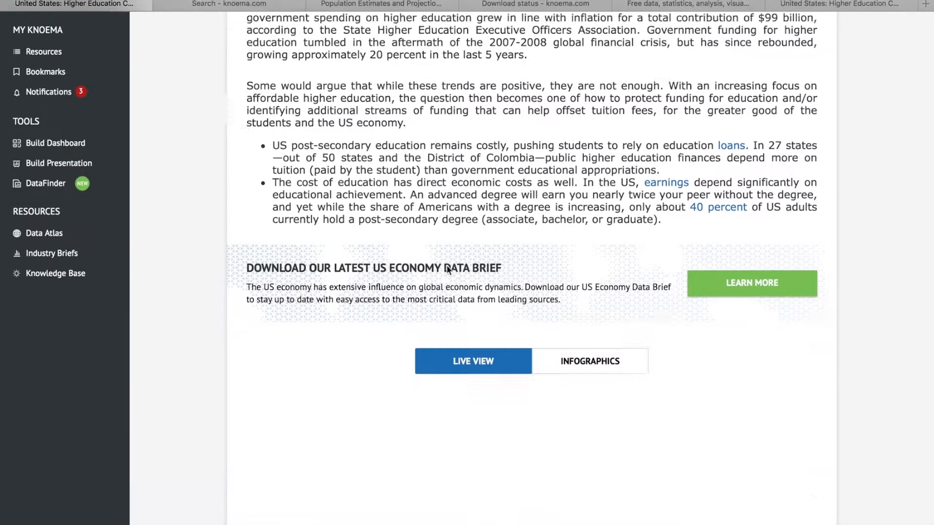
scroll(down, 3)
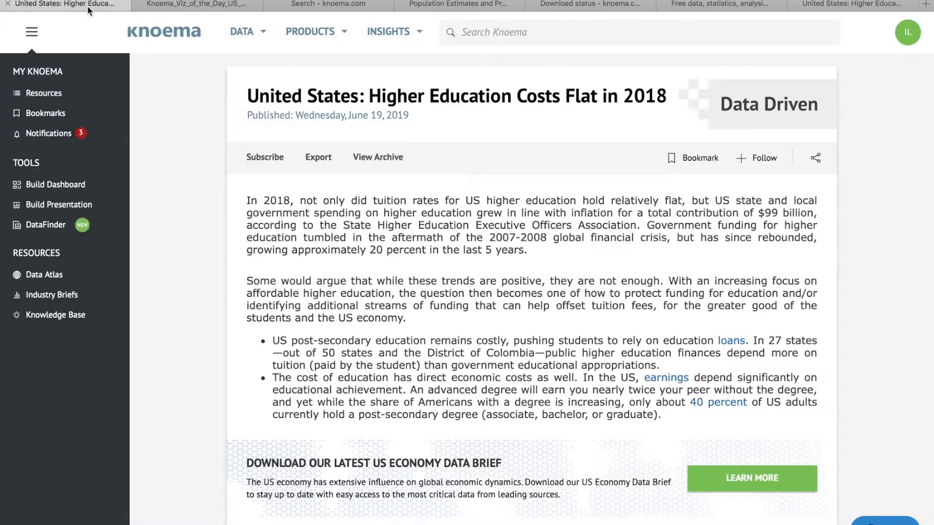
Export the US economy dashboard to Excel and view its Output Gap and Inflation sheet
click(44, 275)
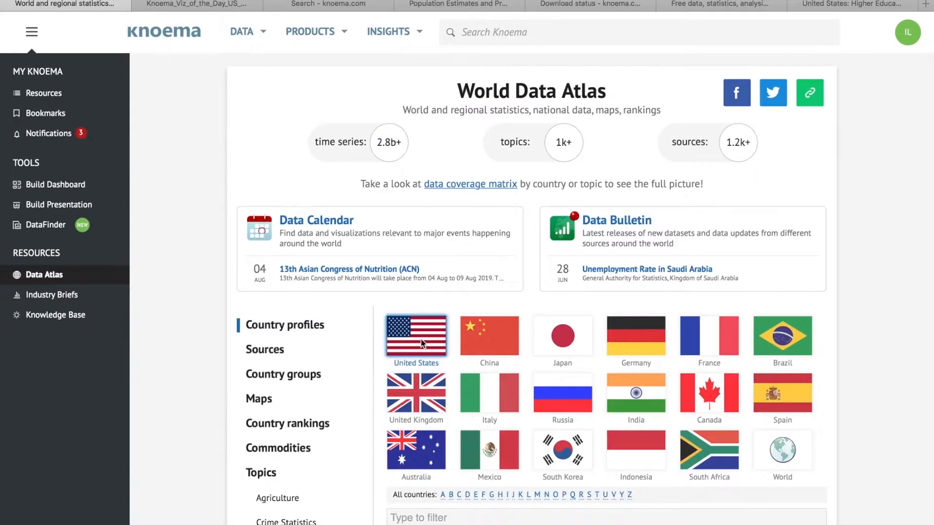
click(416, 335)
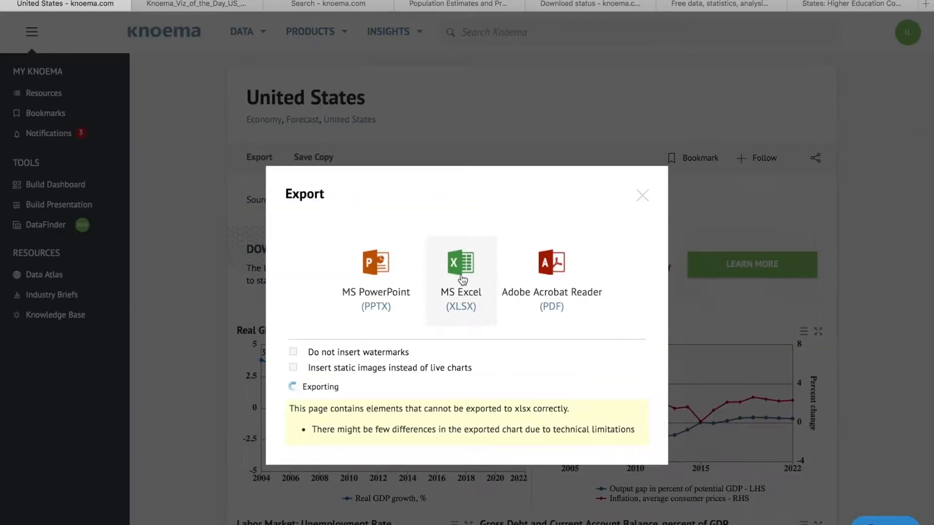
click(461, 270)
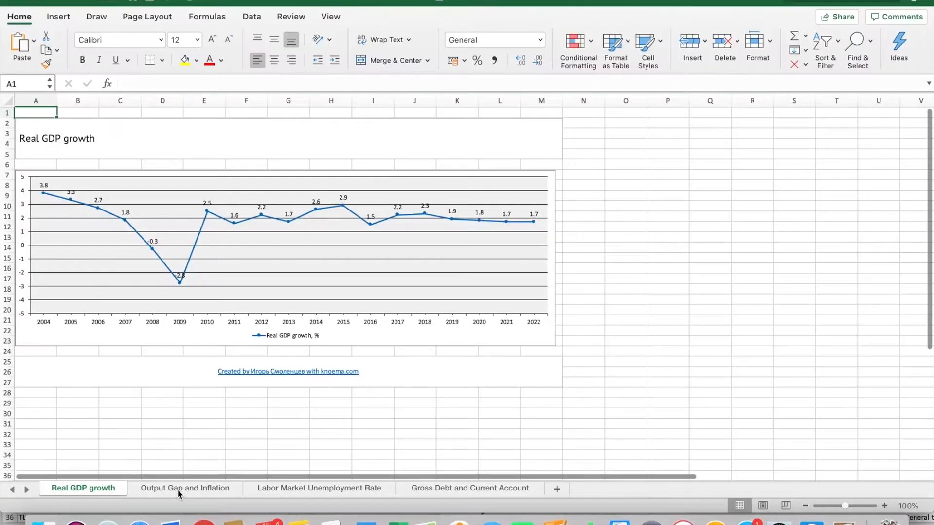
click(318, 488)
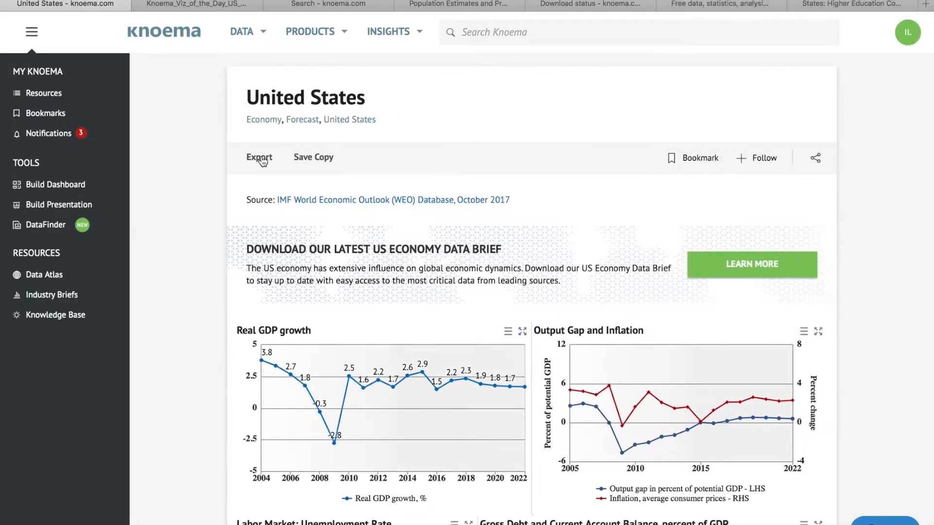
Show the Real GDP growth chart's export formats, then close the dialog
click(259, 157)
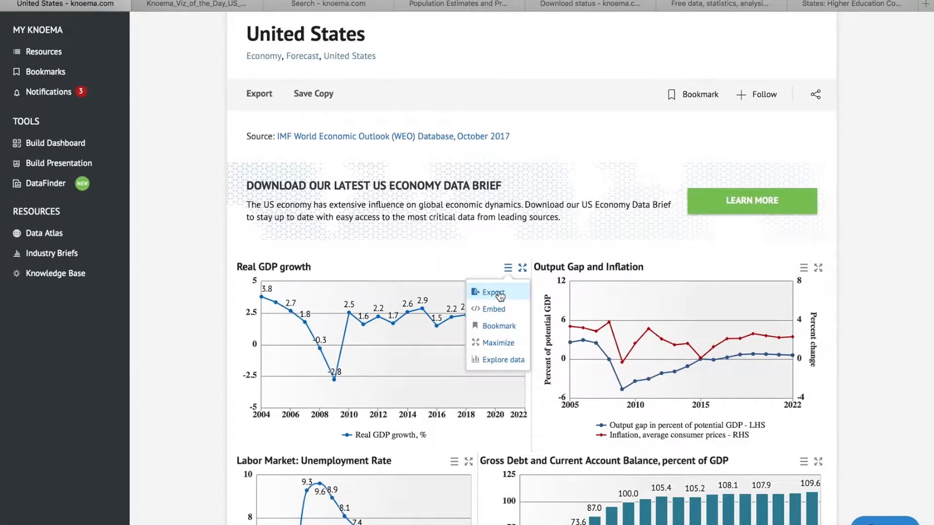
click(491, 292)
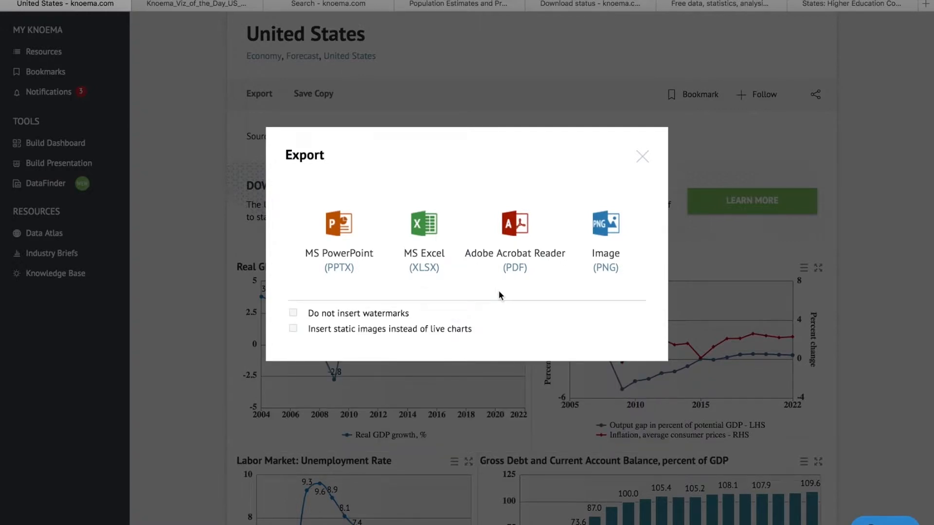
click(642, 157)
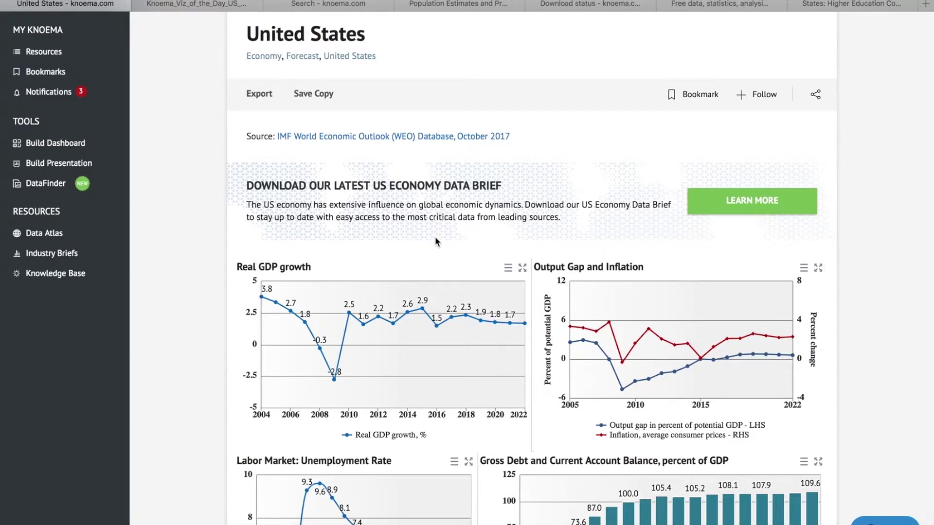
mouse_move(55, 76)
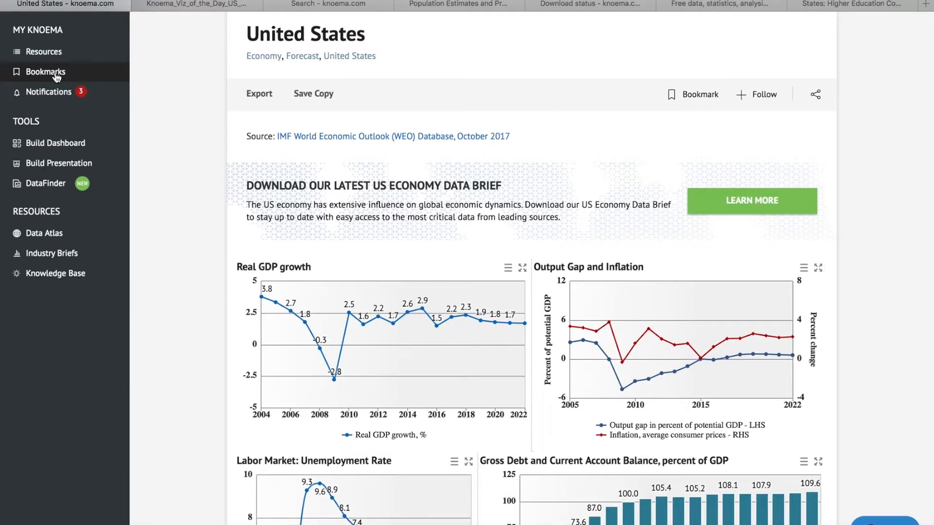
mouse_move(559, 244)
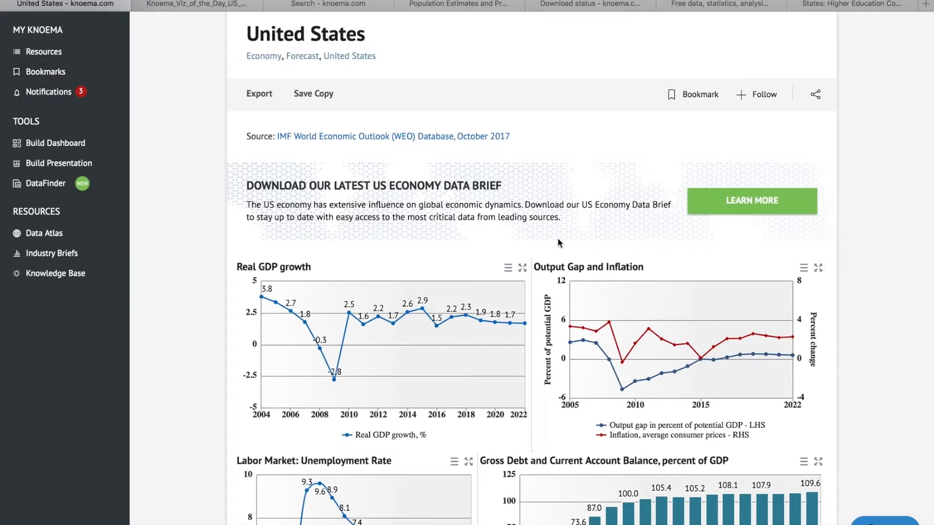
Bookmark a China population time series from the search results
click(507, 268)
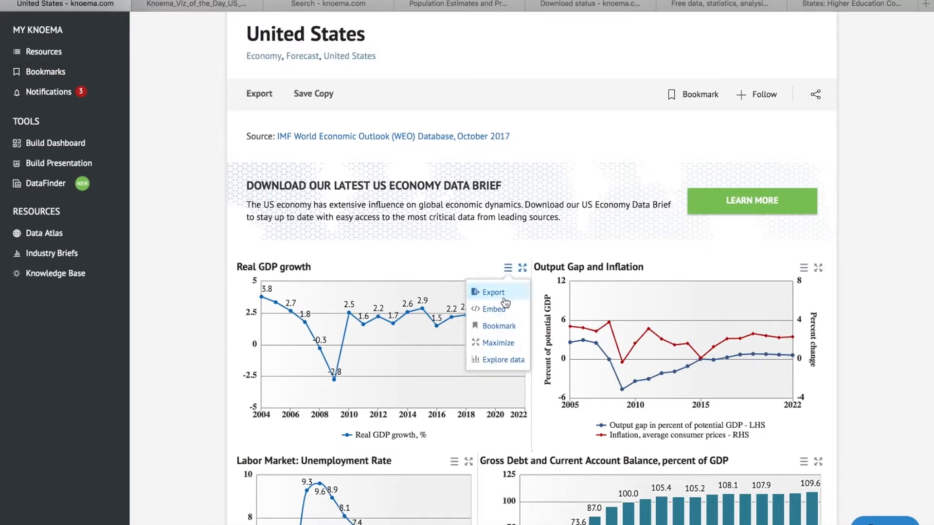
click(802, 268)
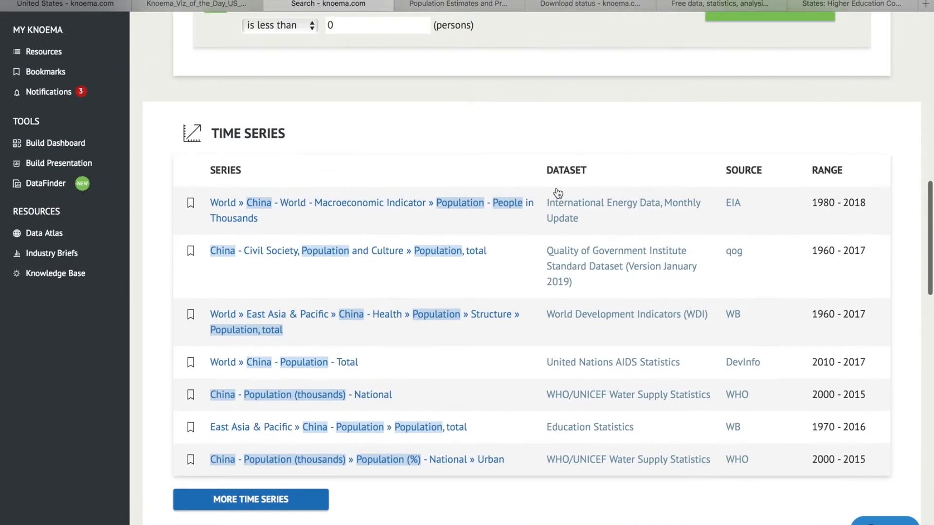
click(190, 327)
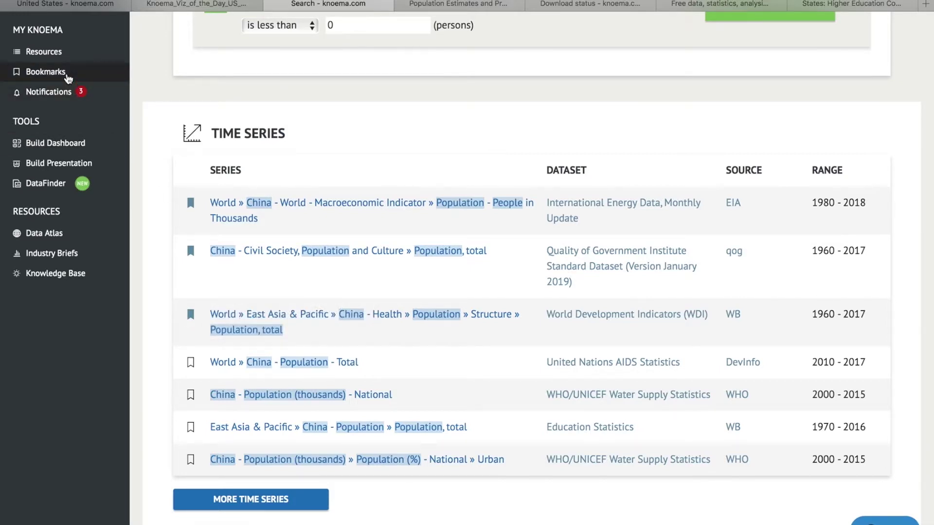
Select the WB Forecast and Expected Annual Pandemic Loss bookmarked charts and show export formats
click(43, 72)
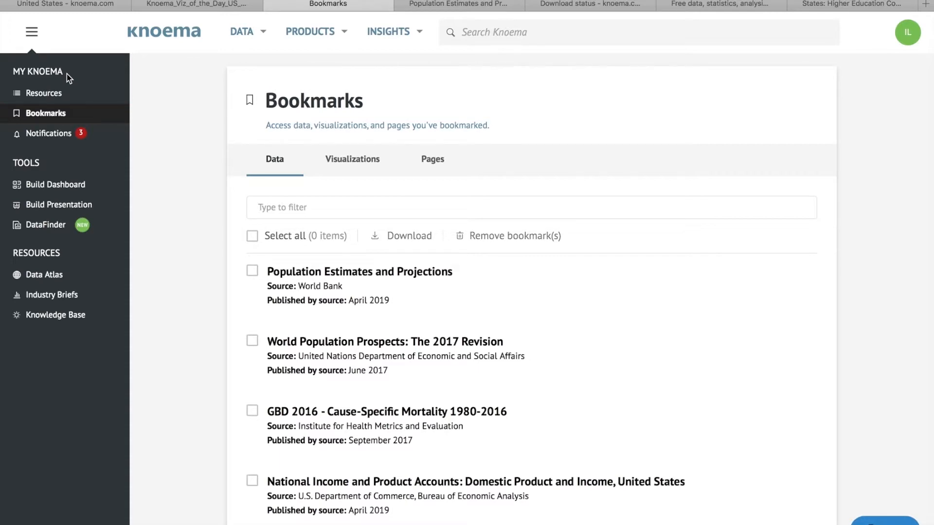
scroll(down, 3)
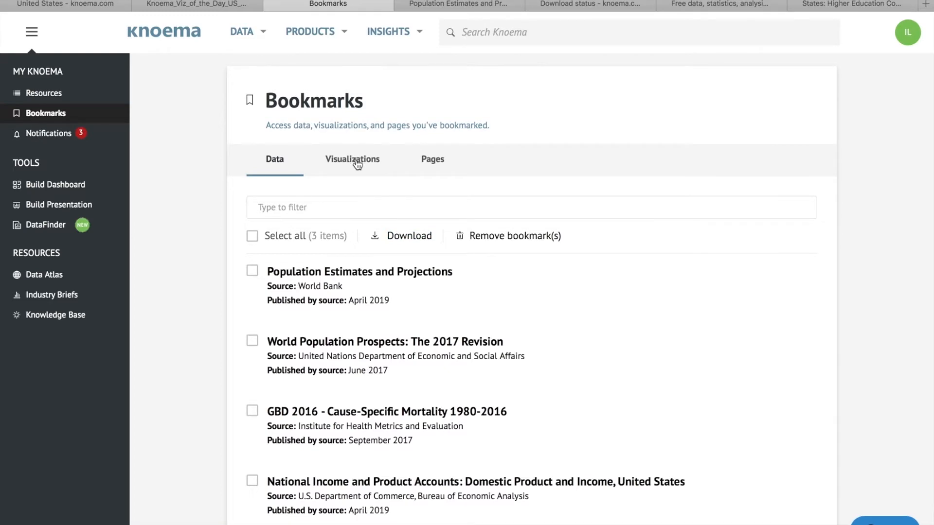
click(352, 159)
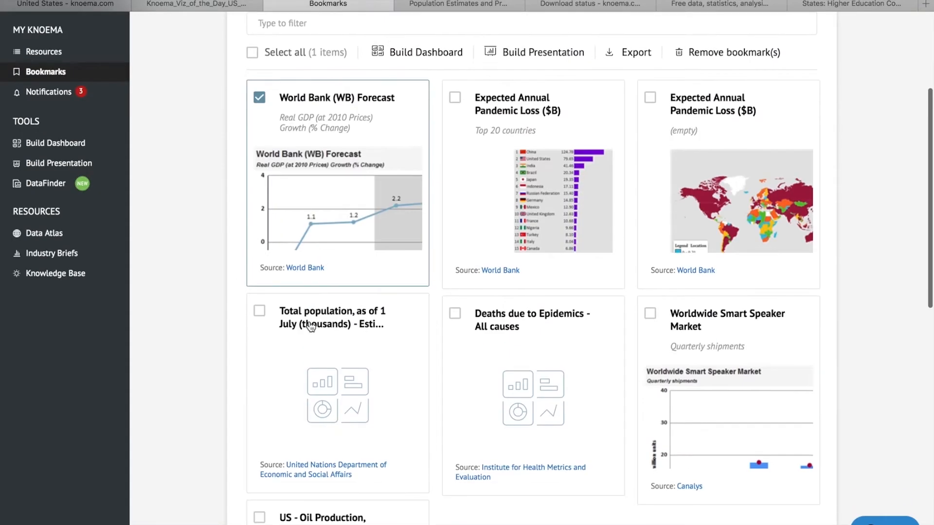
click(455, 98)
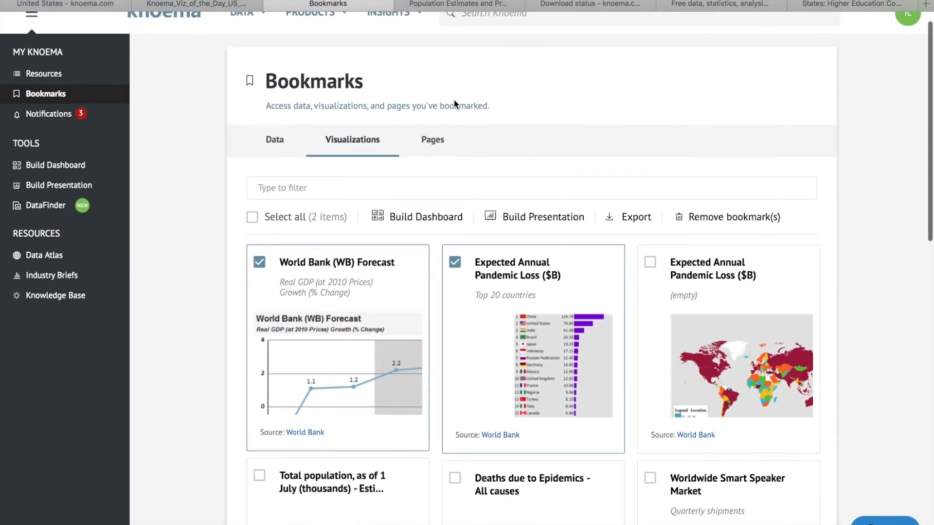
click(636, 217)
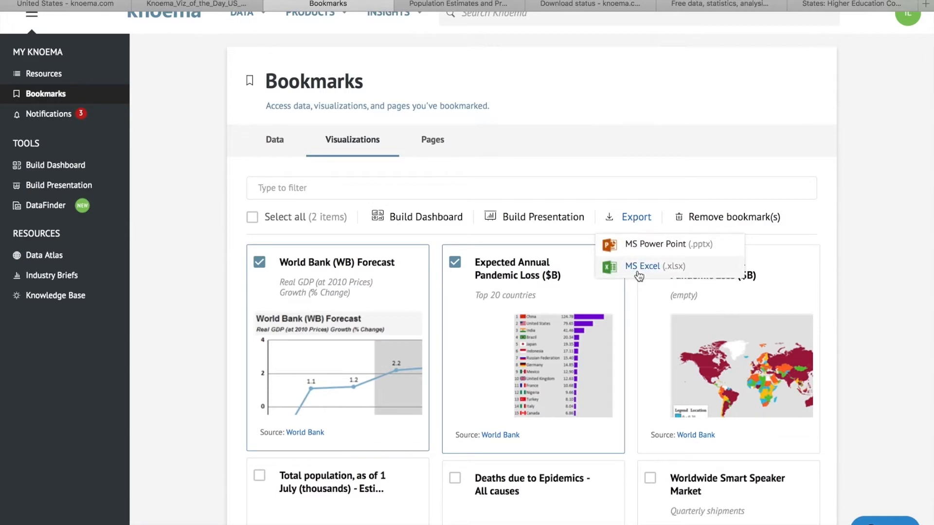
Export the bookmarks to Excel and view the WB Forecast and Smart Speaker Market sheets
click(642, 266)
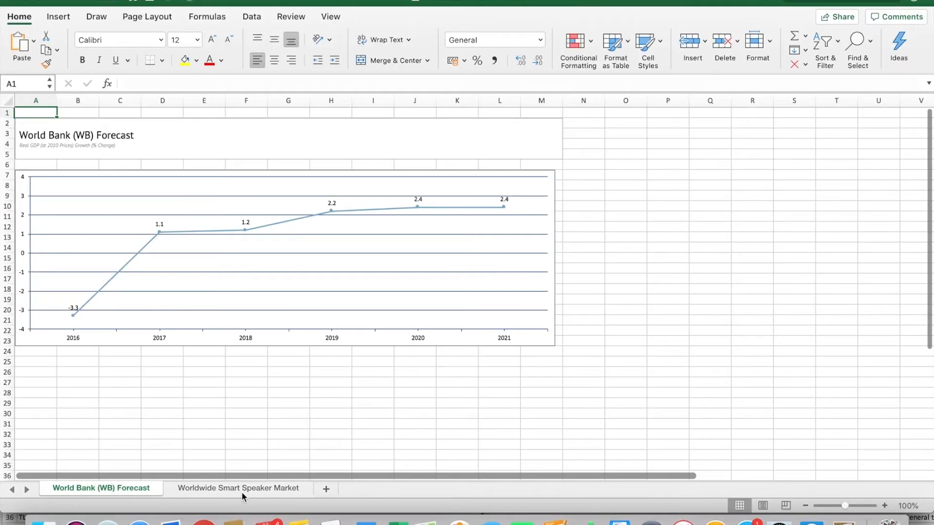
click(237, 488)
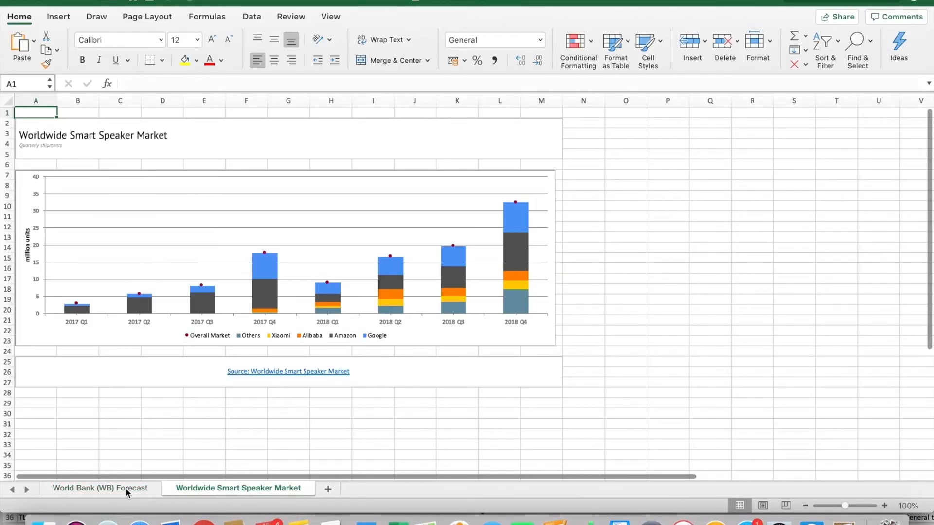
click(102, 488)
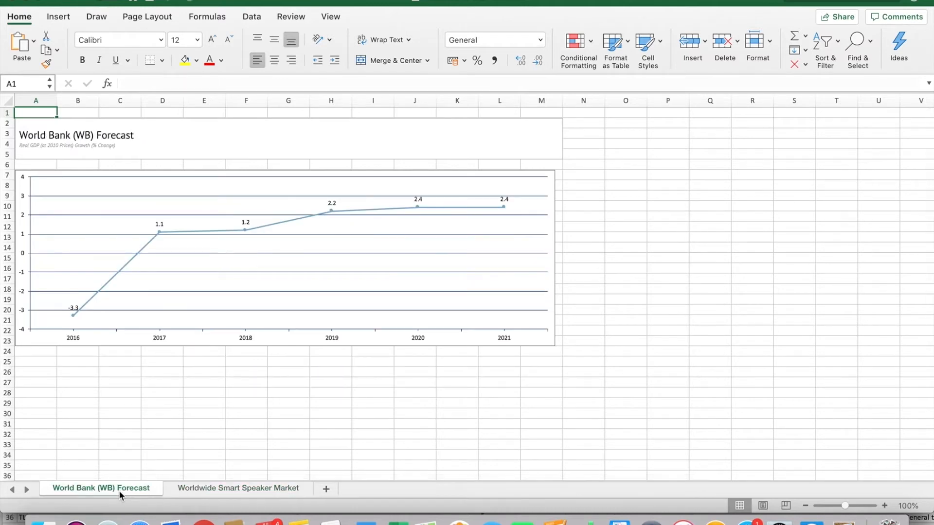